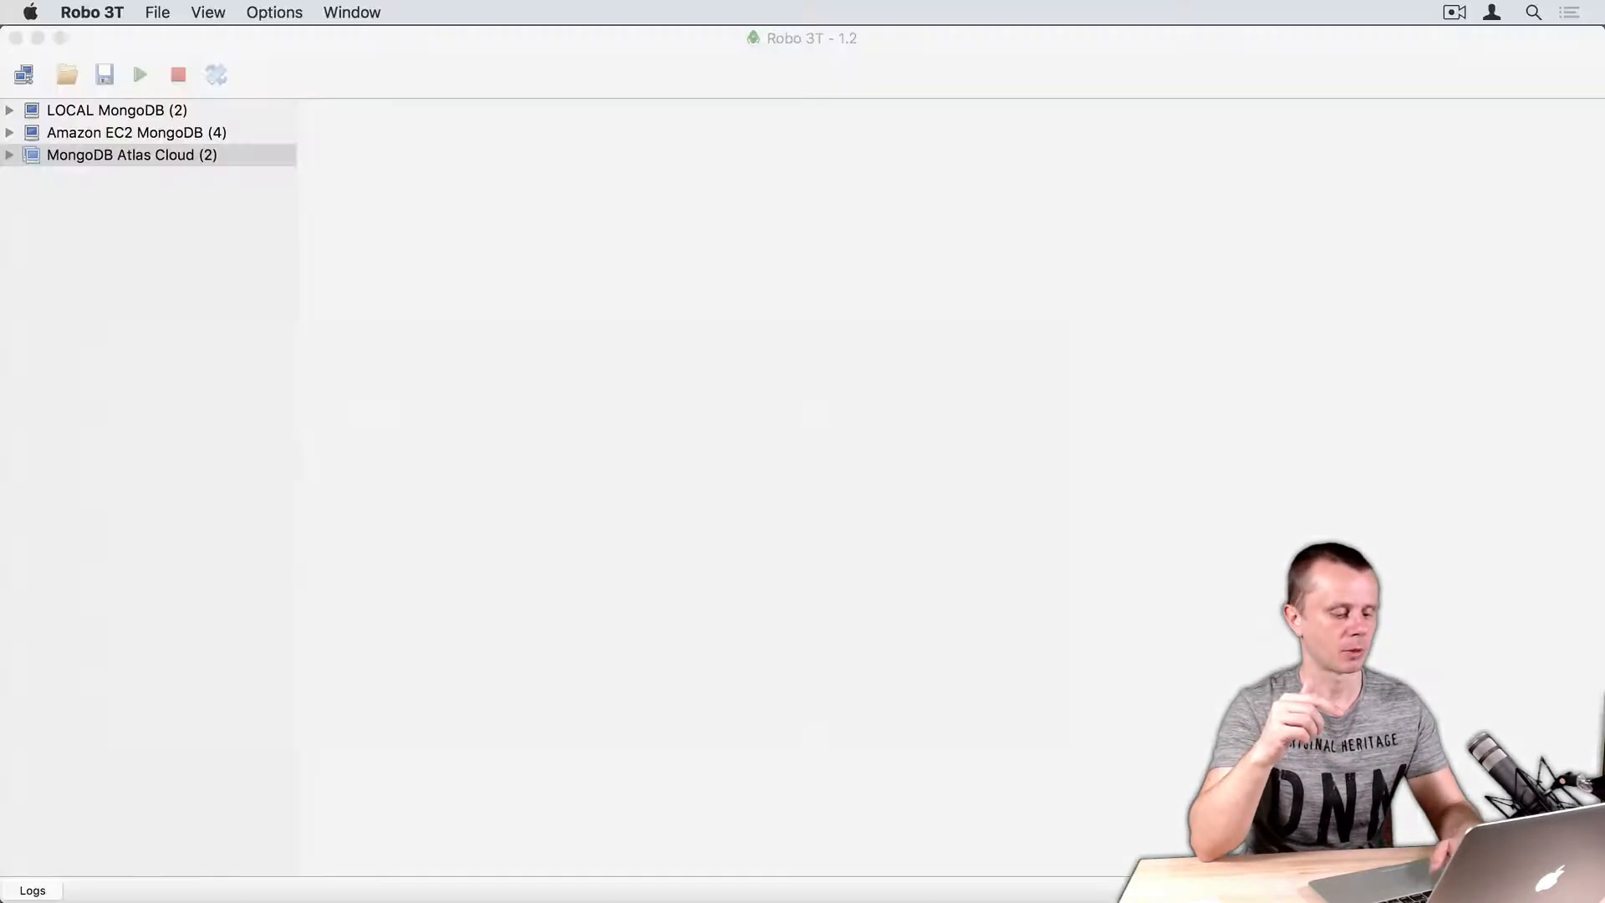
- Open a new shell on the MongoDB Atlas Cloud connection's admin database
{"action": "left_click", "coordinate": [131, 155]}
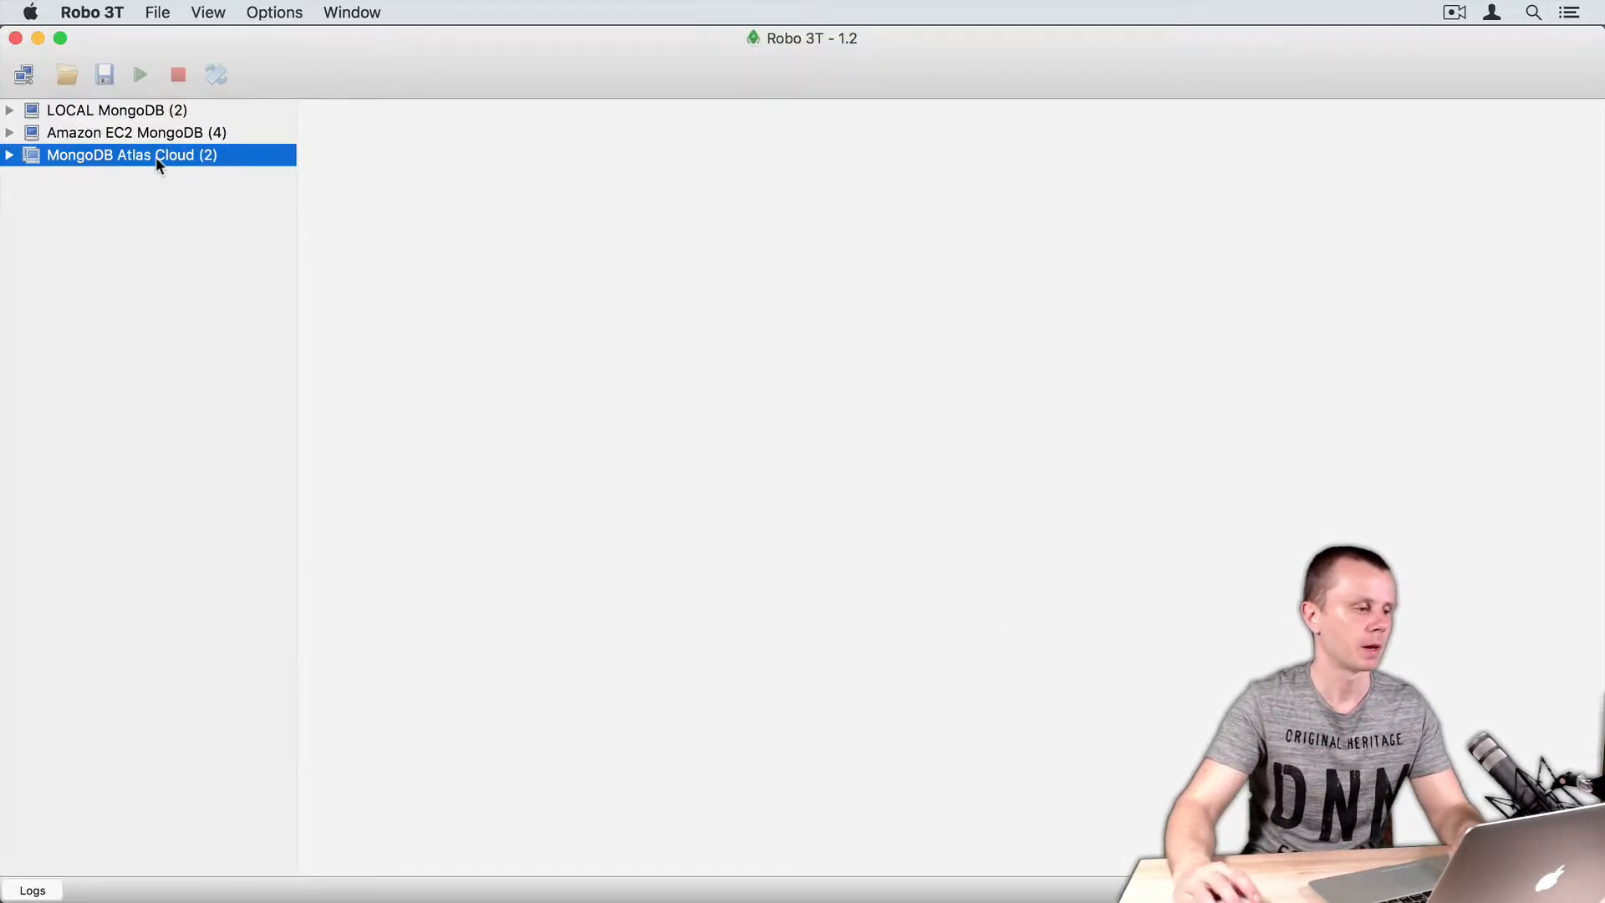
{"action": "double_click", "coordinate": [131, 155]}
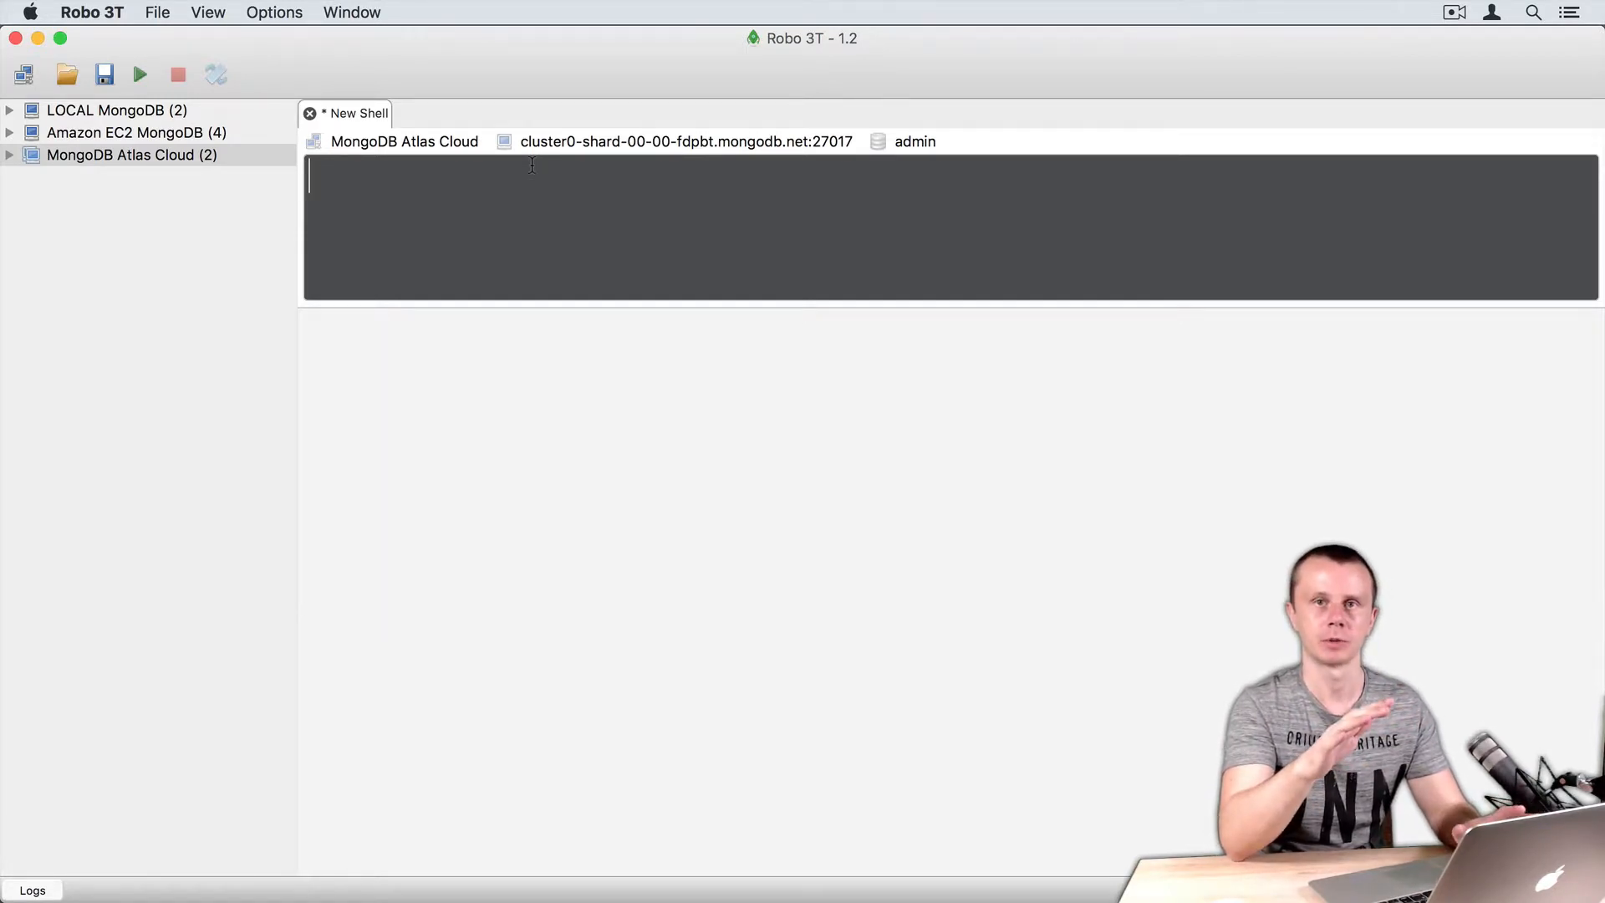
- Enter var obj = {a: "", b: {}, c: [], d: true}; in the shell editor
{"action": "type", "text": "var"}
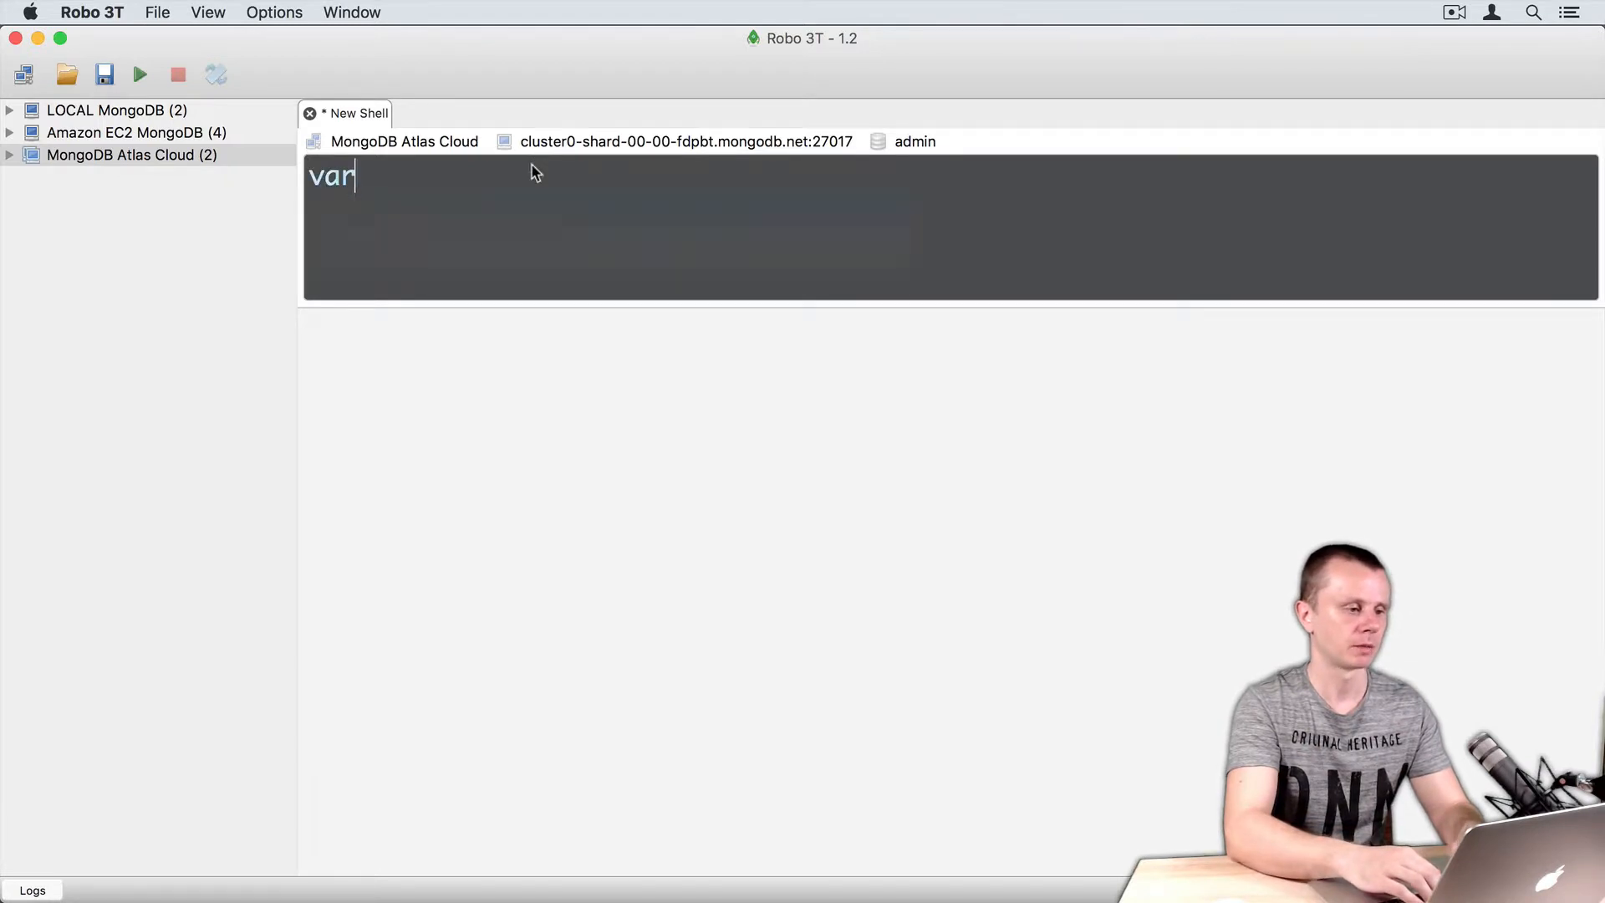
{"action": "type", "text": "obj"}
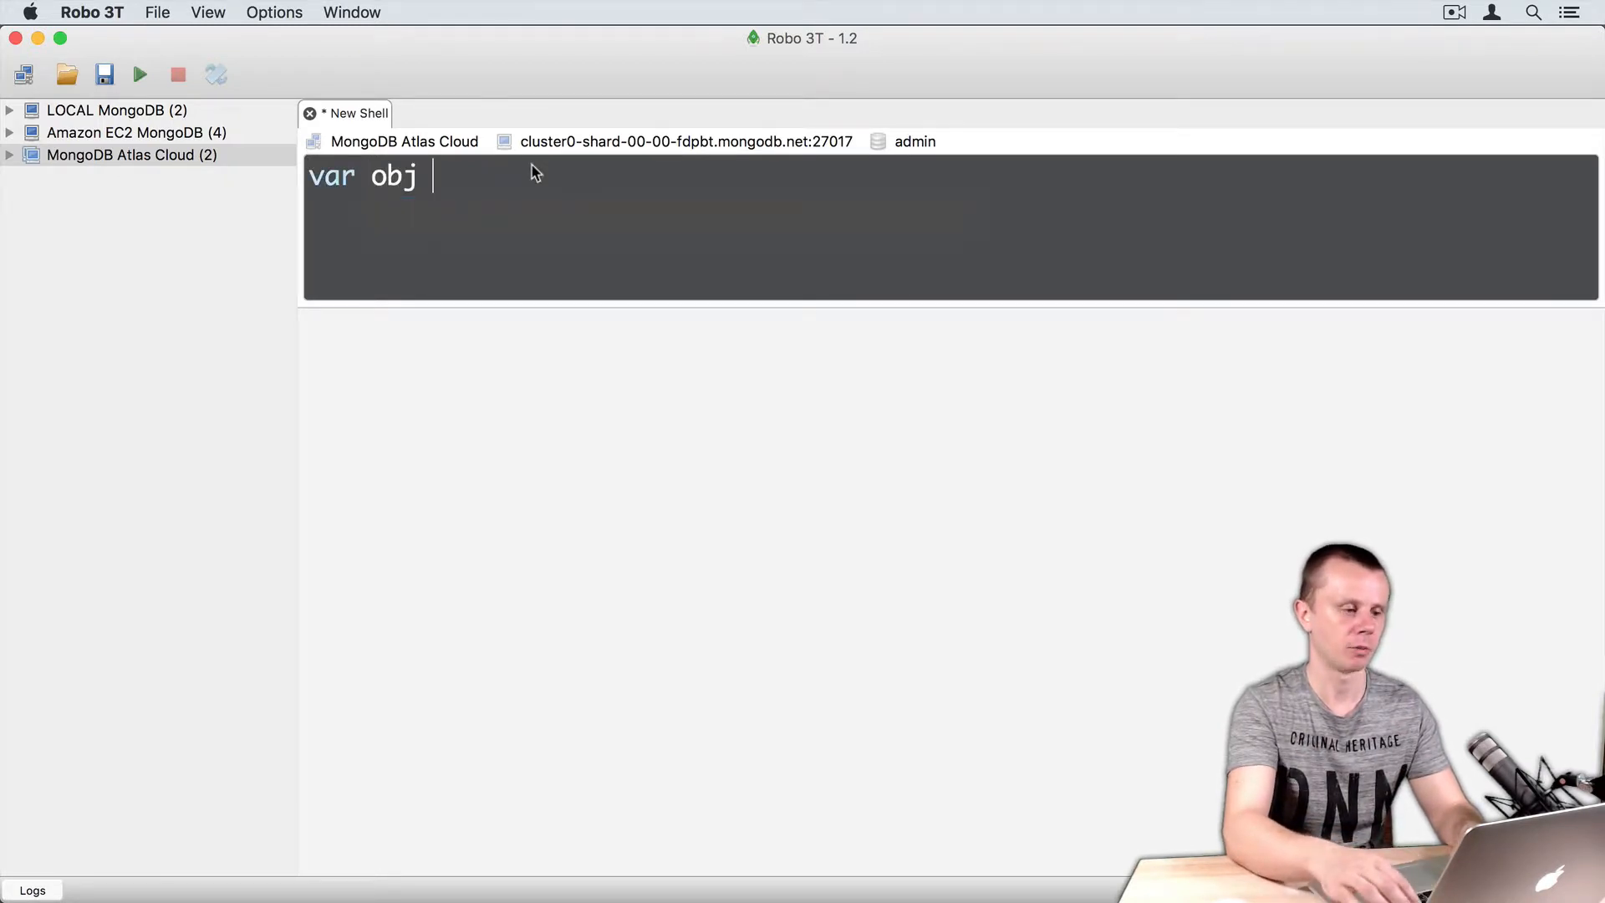
{"action": "type", "text": "= {"}
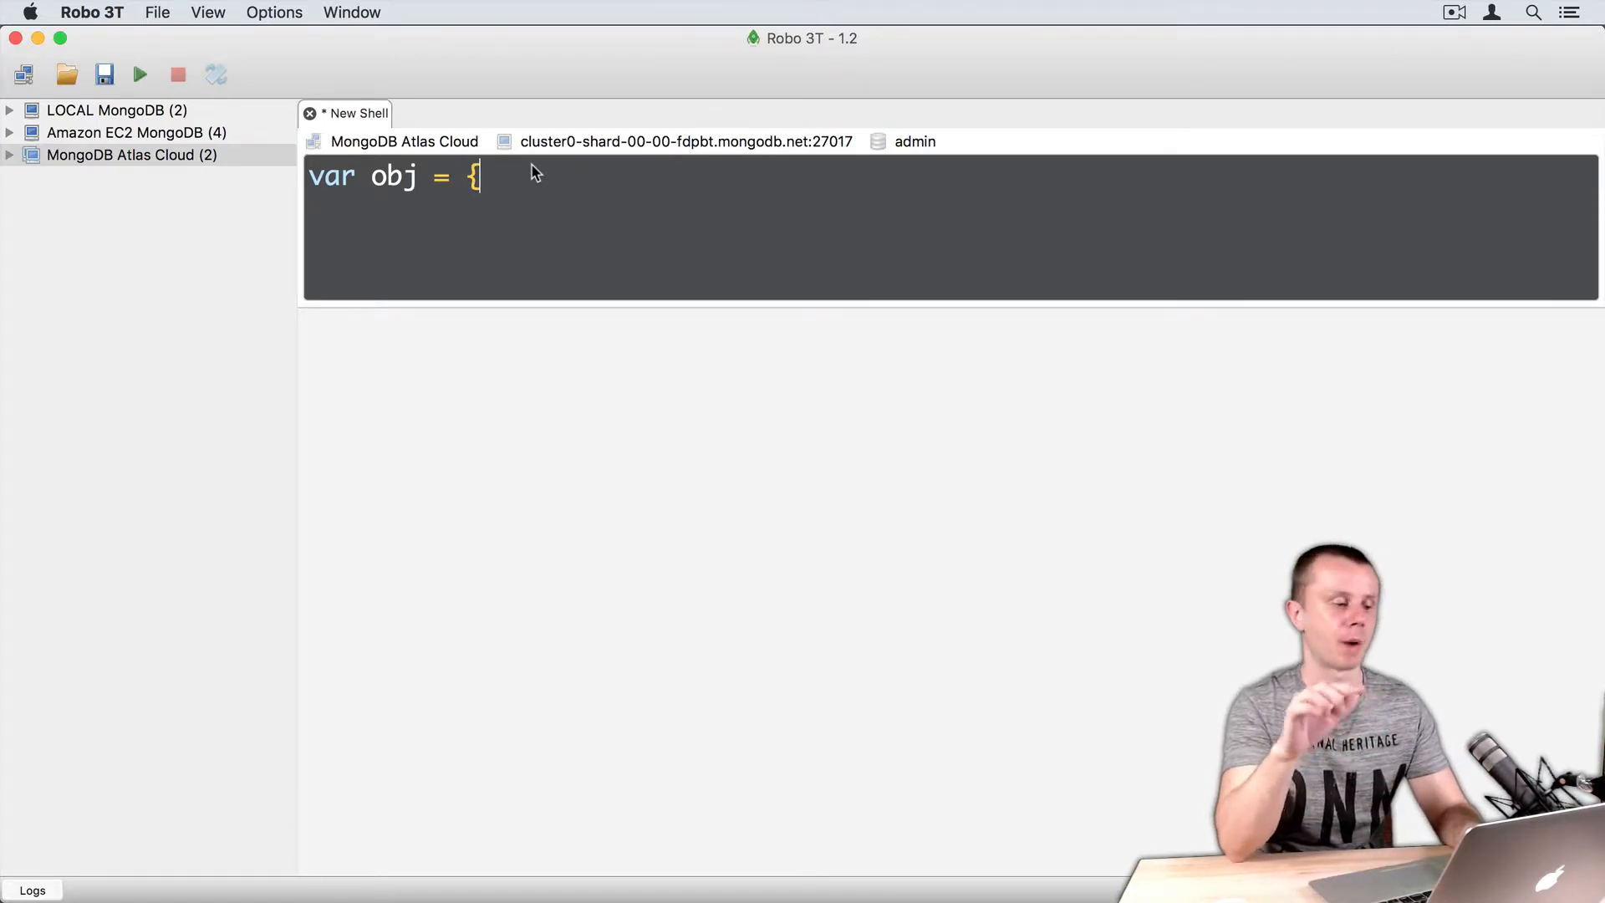
{"action": "type", "text": "a:"}
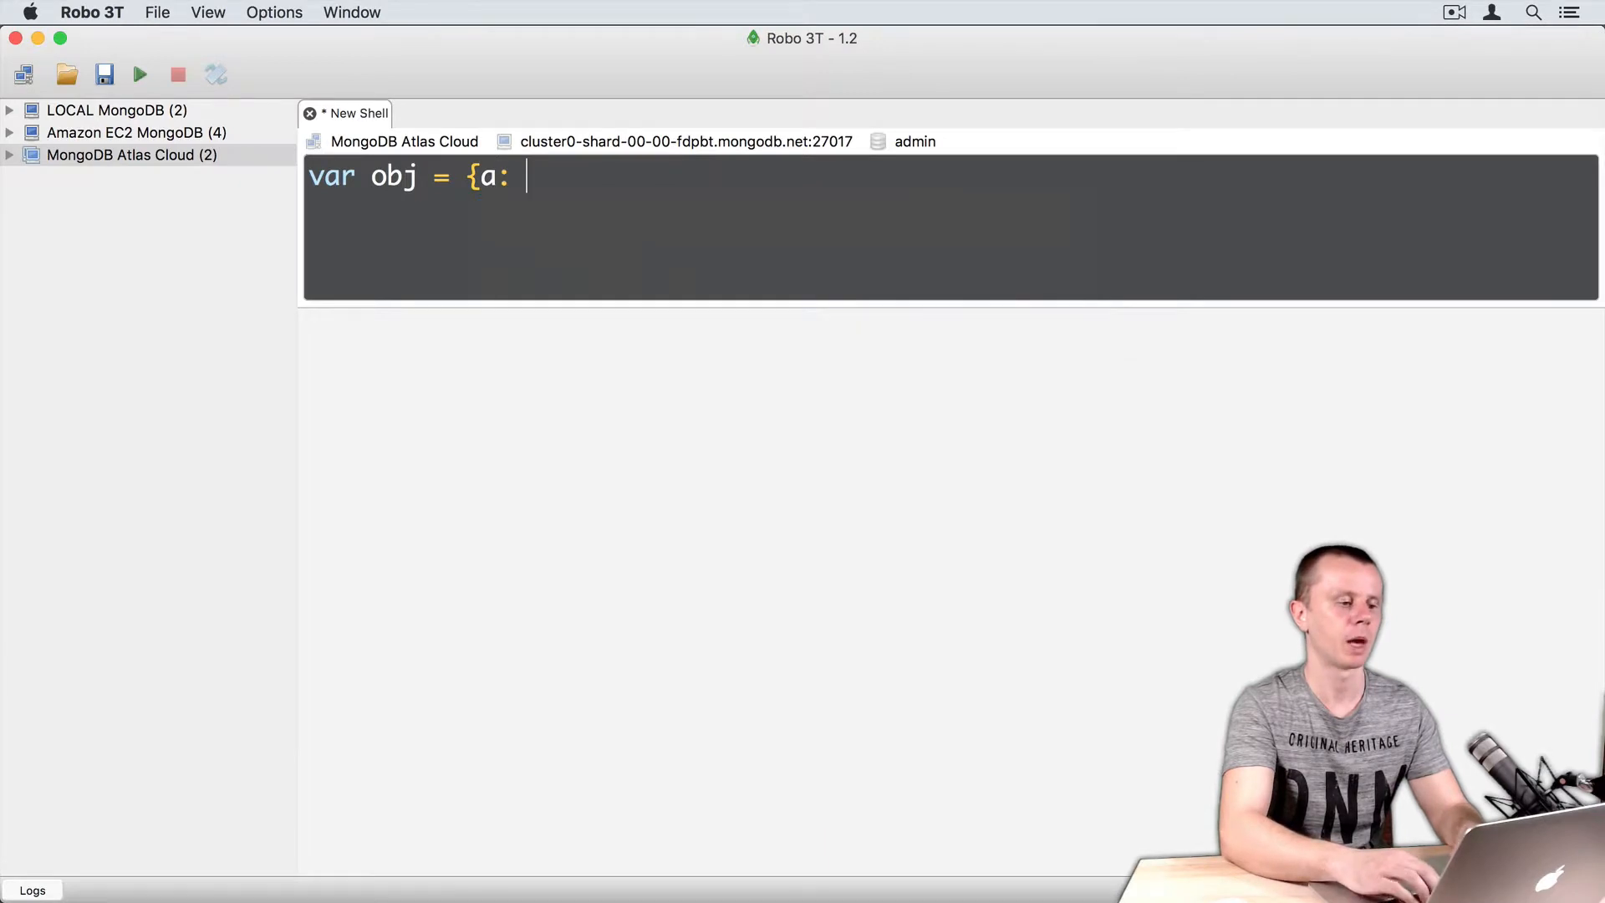
{"action": "type", "text": "\"\", b:"}
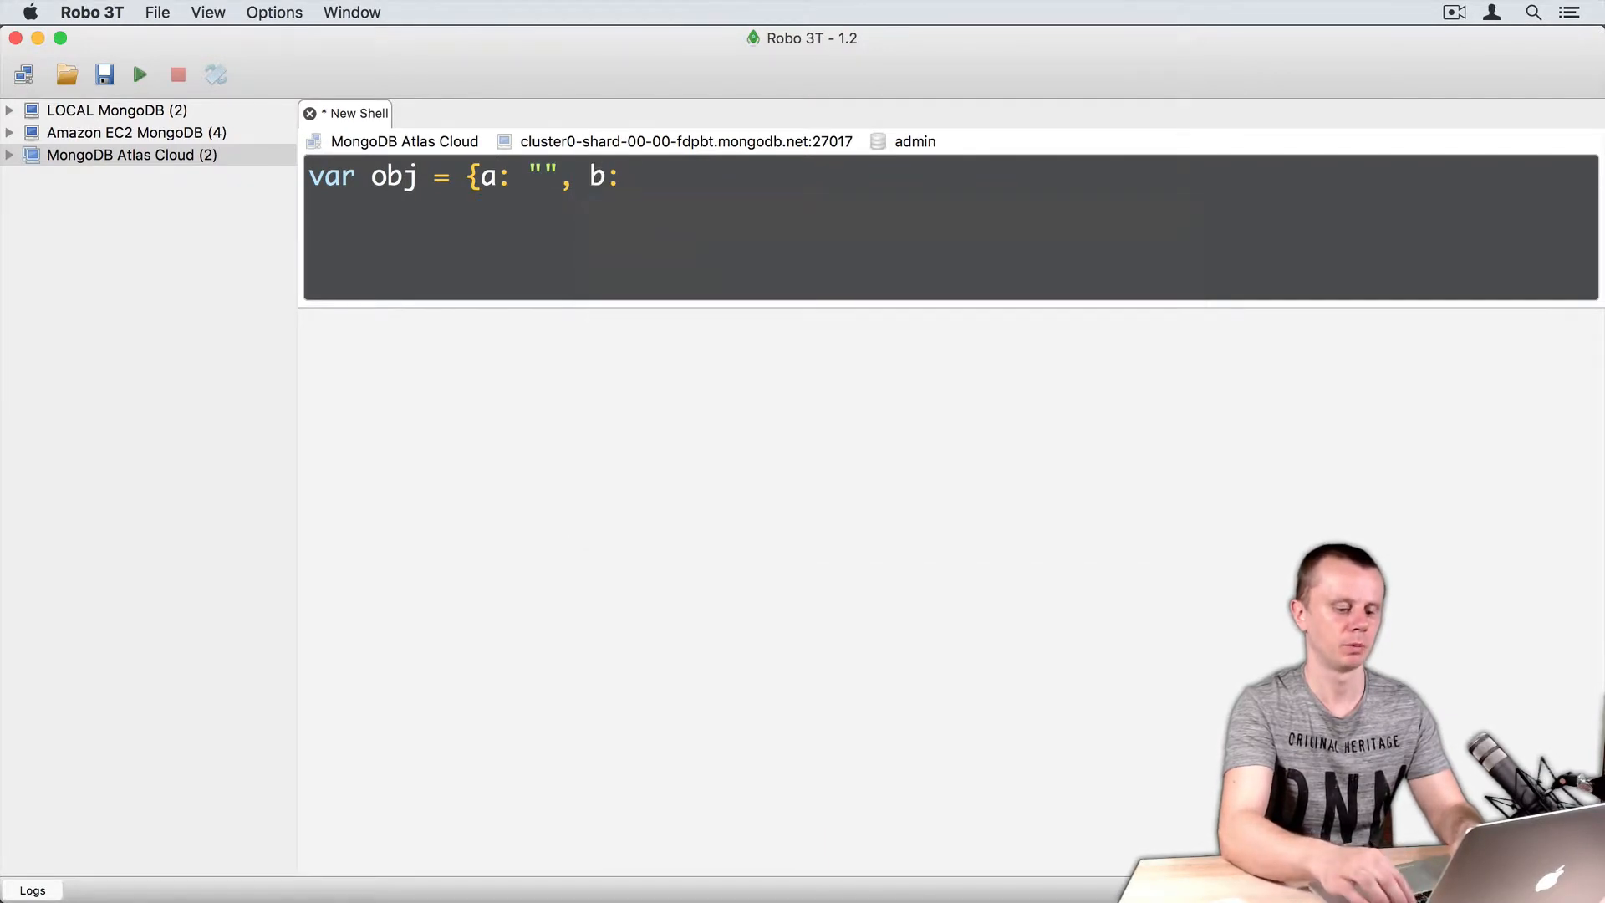
{"action": "type", "text": "{}, c:"}
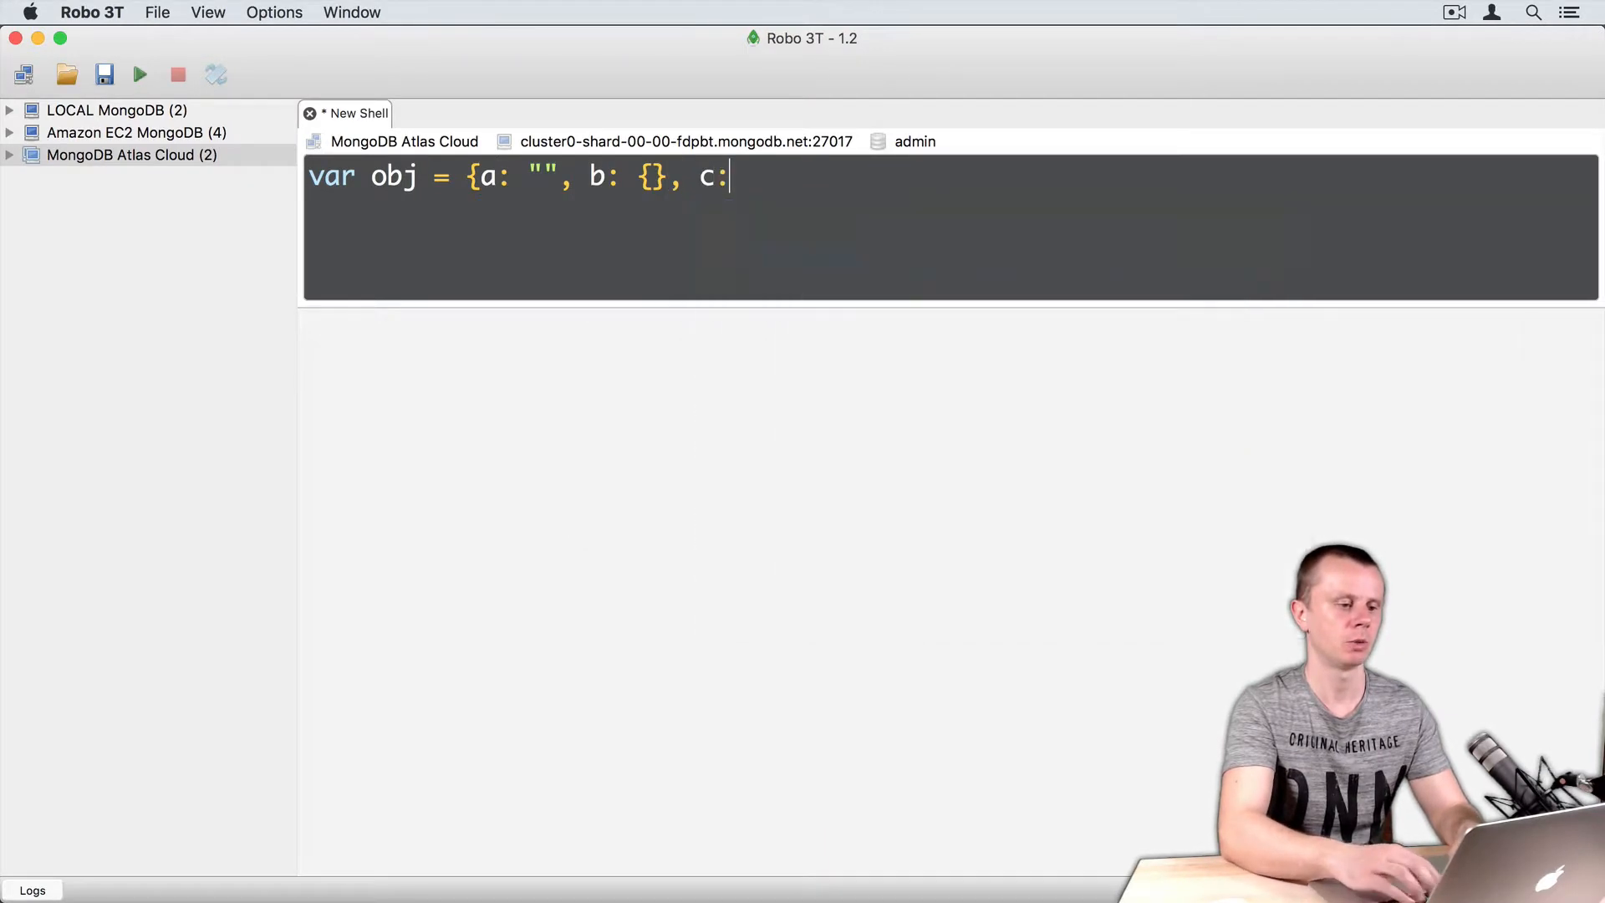
{"action": "type", "text": "["}
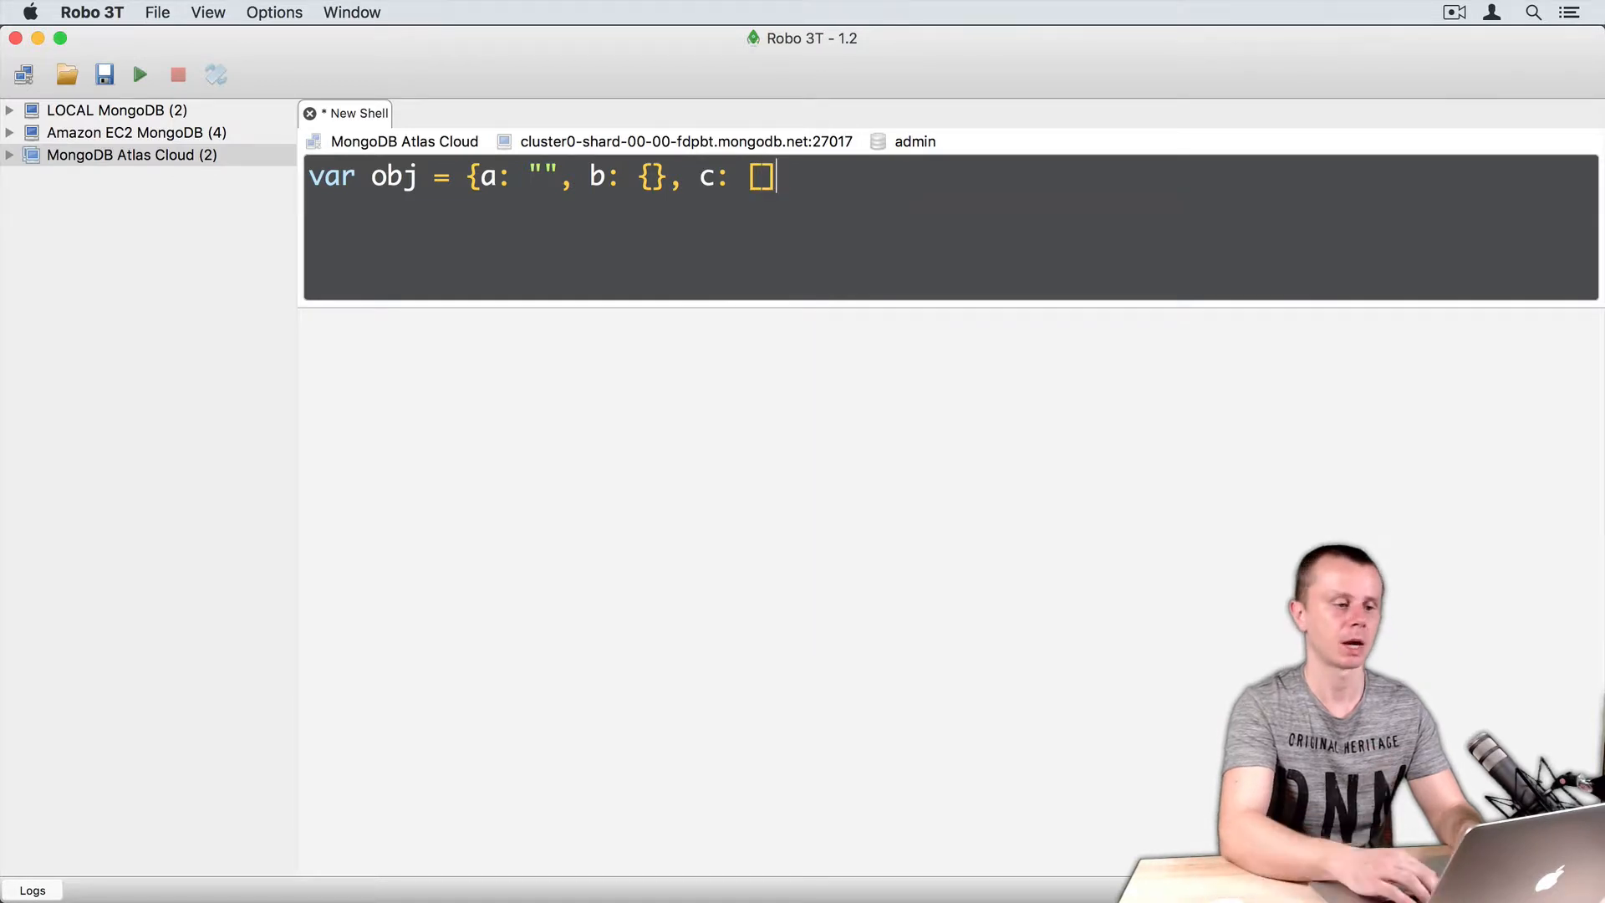
{"action": "type", "text": ", d:"}
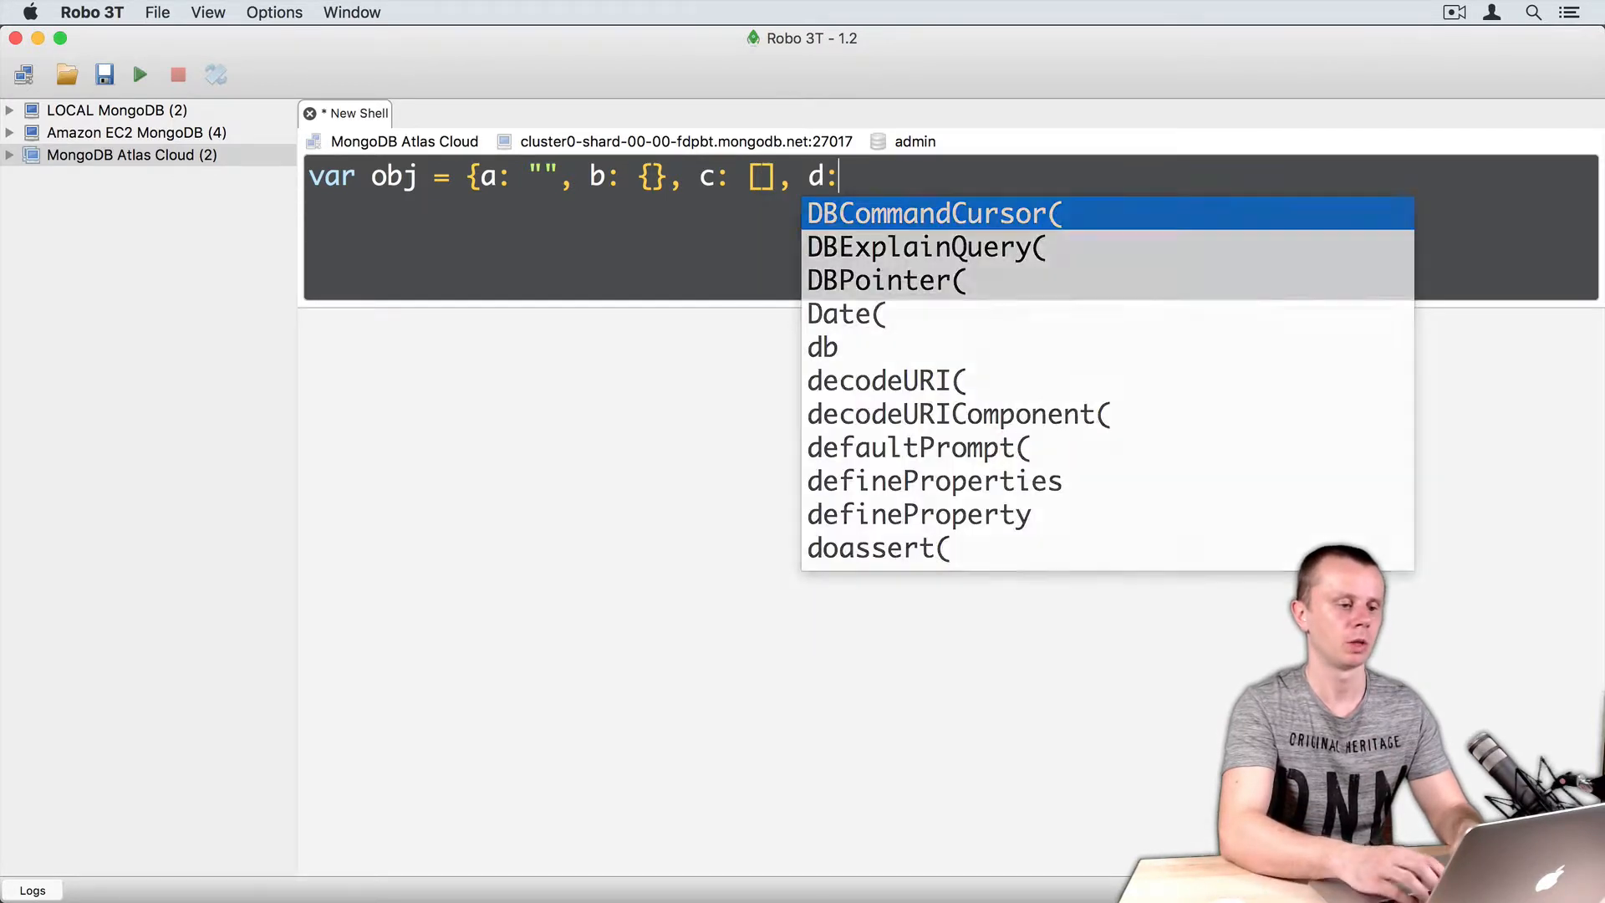
{"action": "type", "text": "true"}
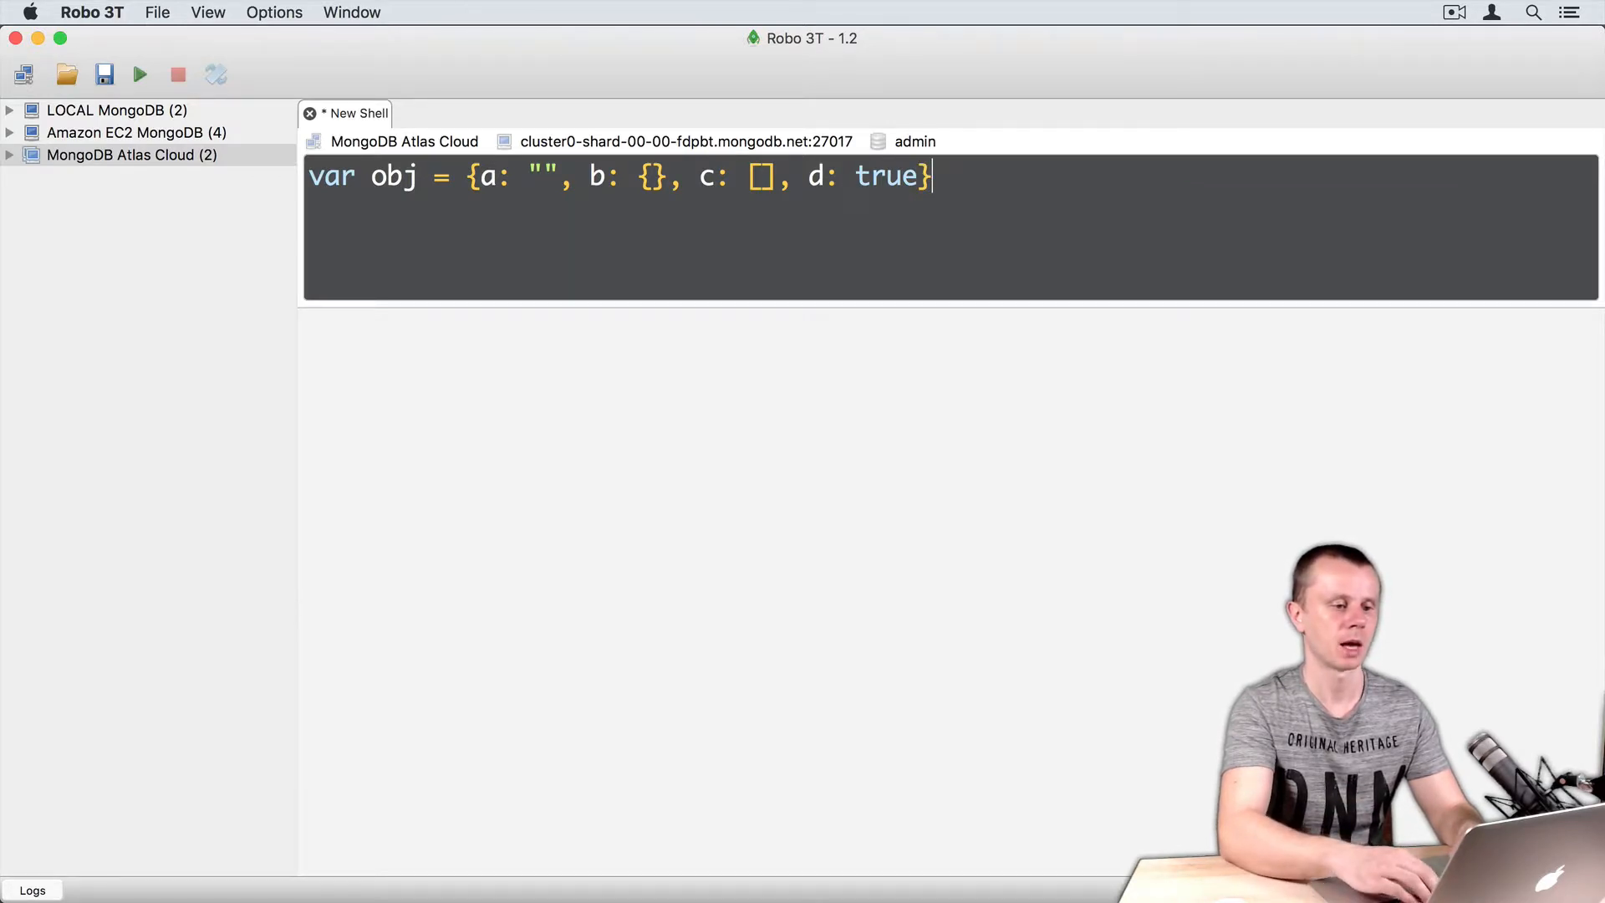
{"action": "type", "text": ";"}
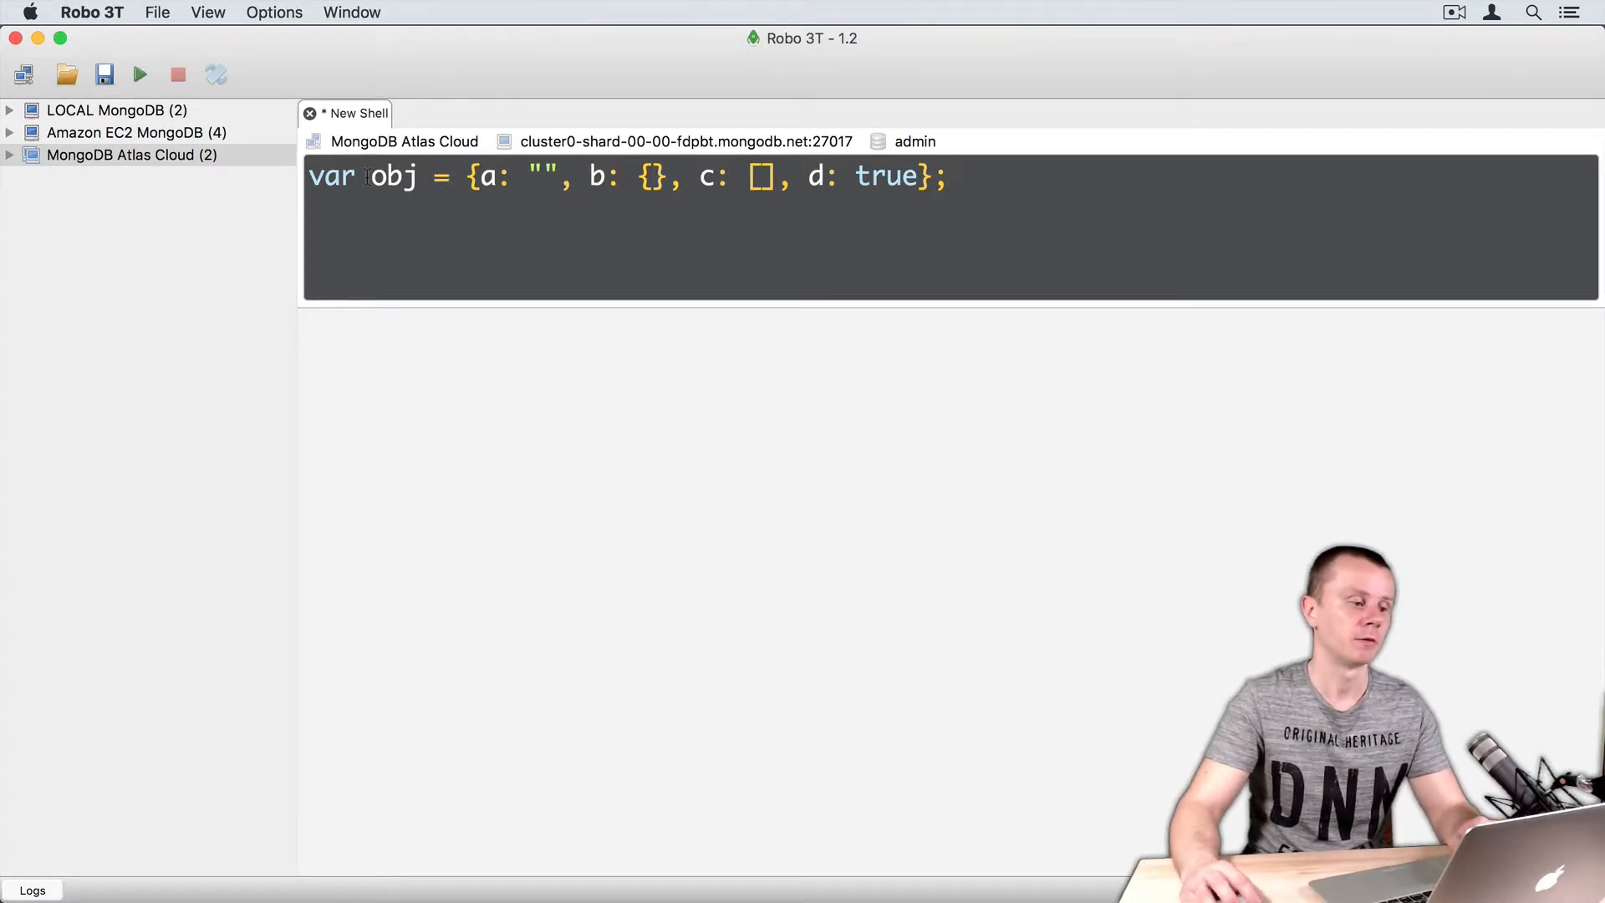
{"action": "double_click", "coordinate": [392, 176]}
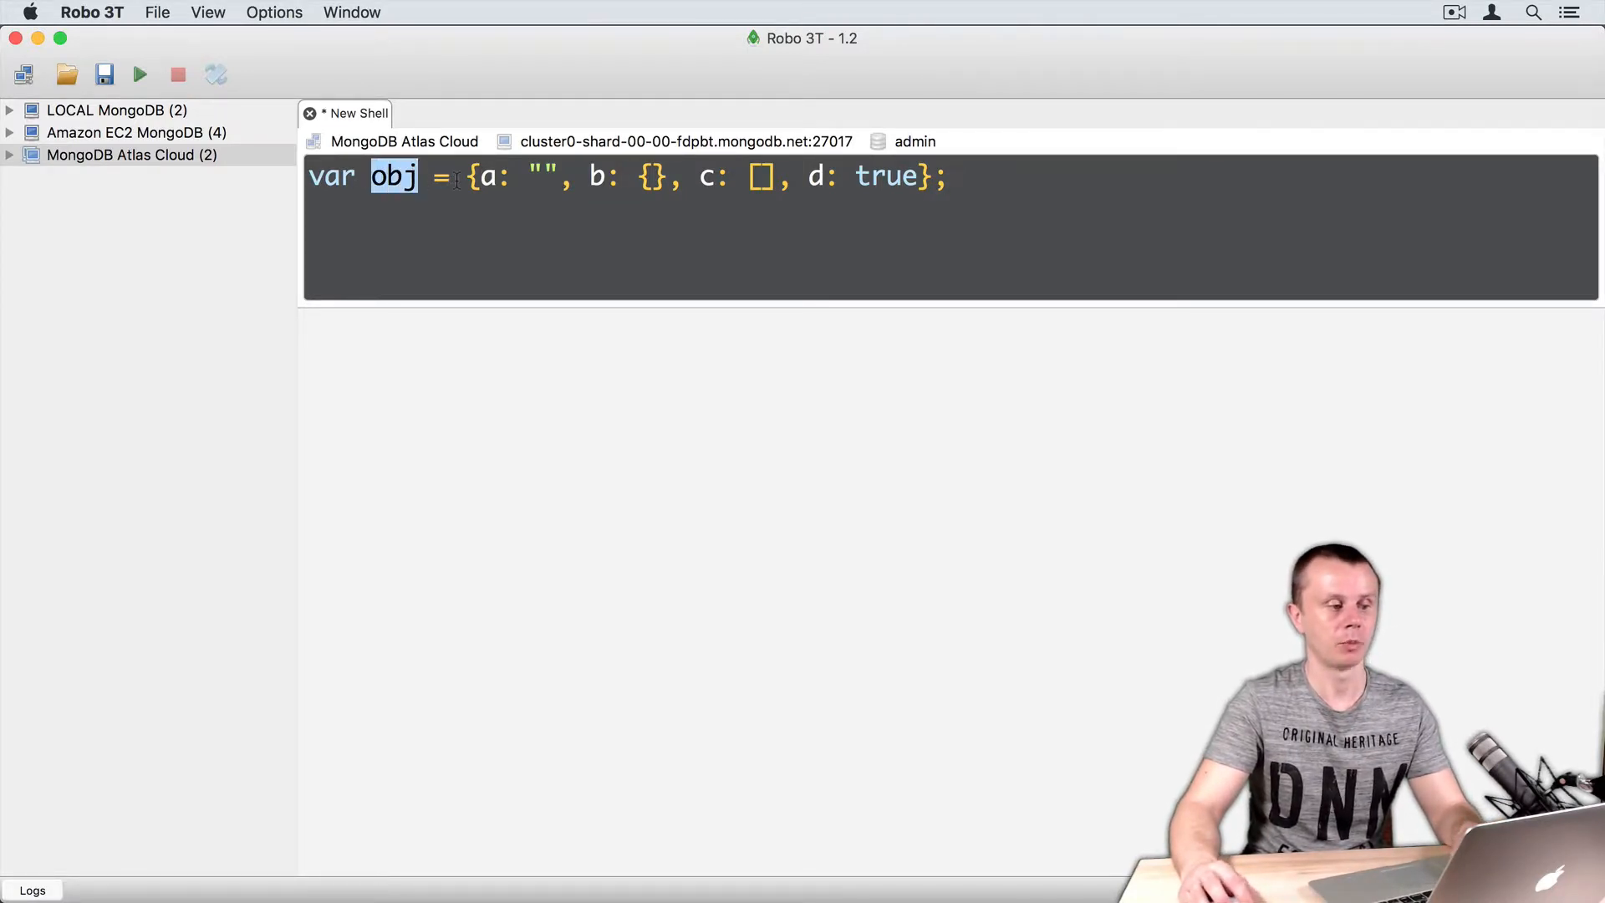
{"action": "left_click_drag", "start_coordinate": [471, 177], "coordinate": [921, 176]}
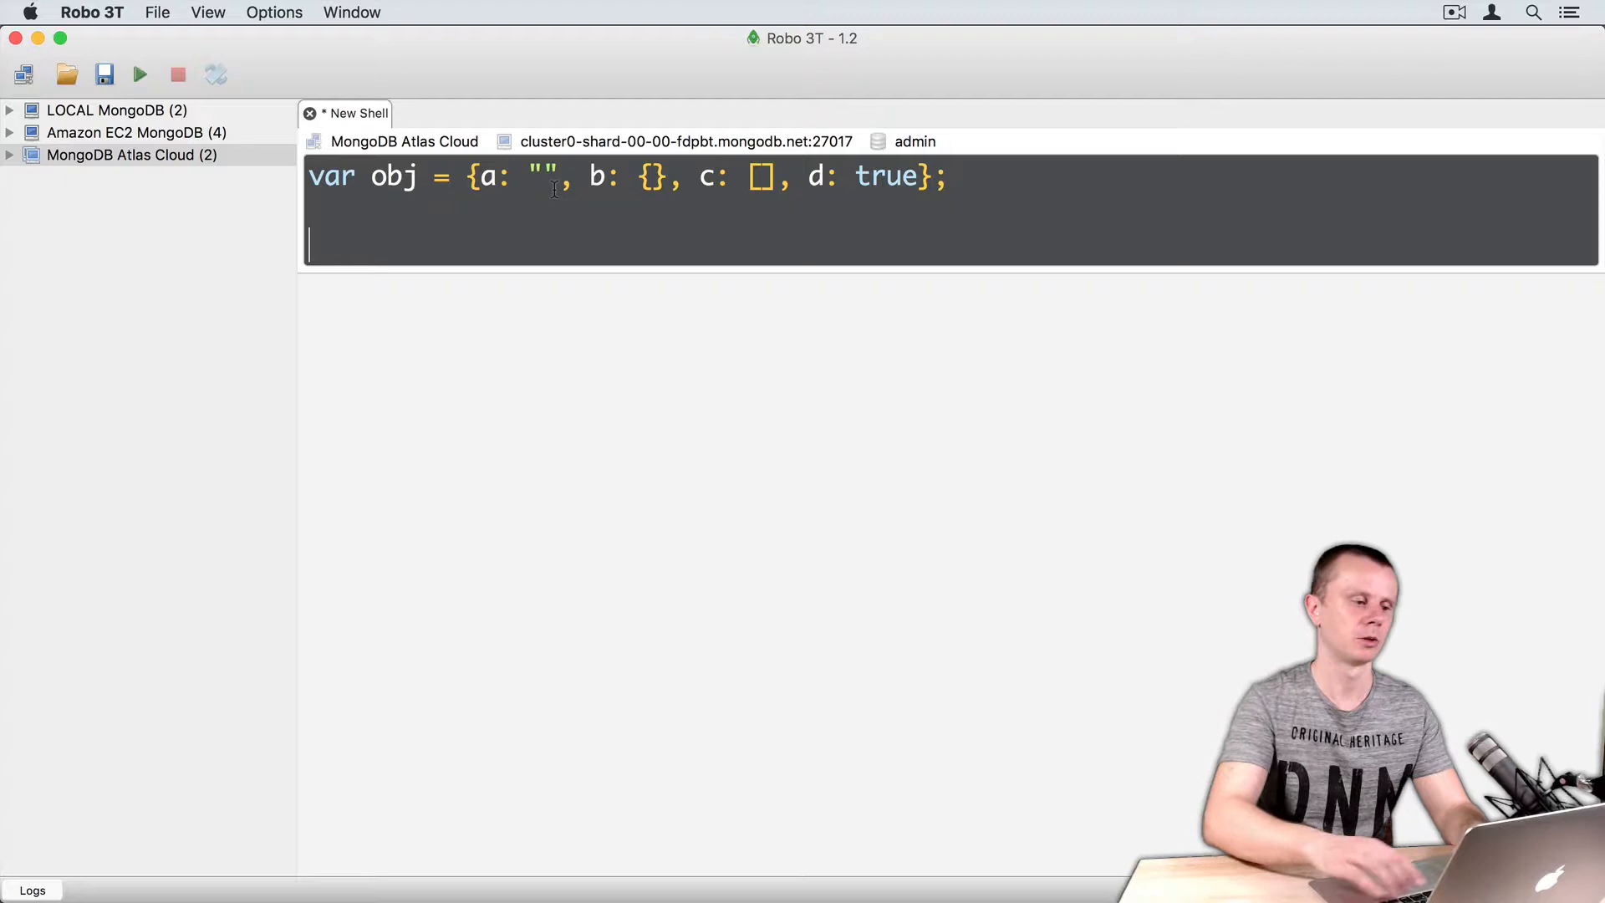
- Add print(obj); and run the script to show fields a, b, c and d
{"action": "type", "text": "print("}
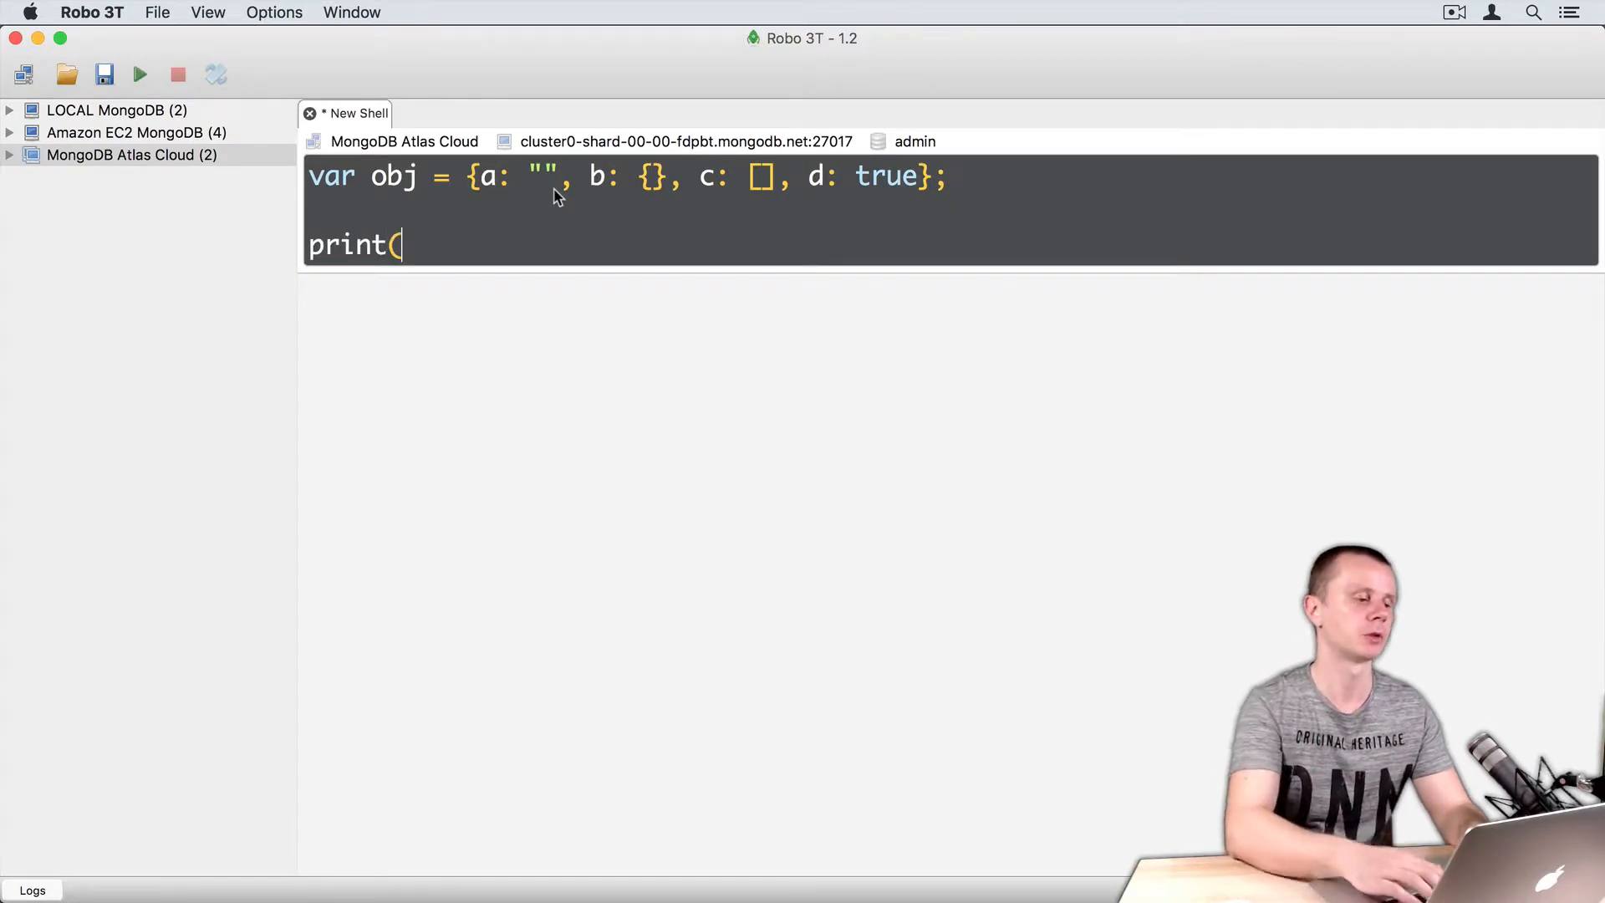
{"action": "type", "text": "obj);"}
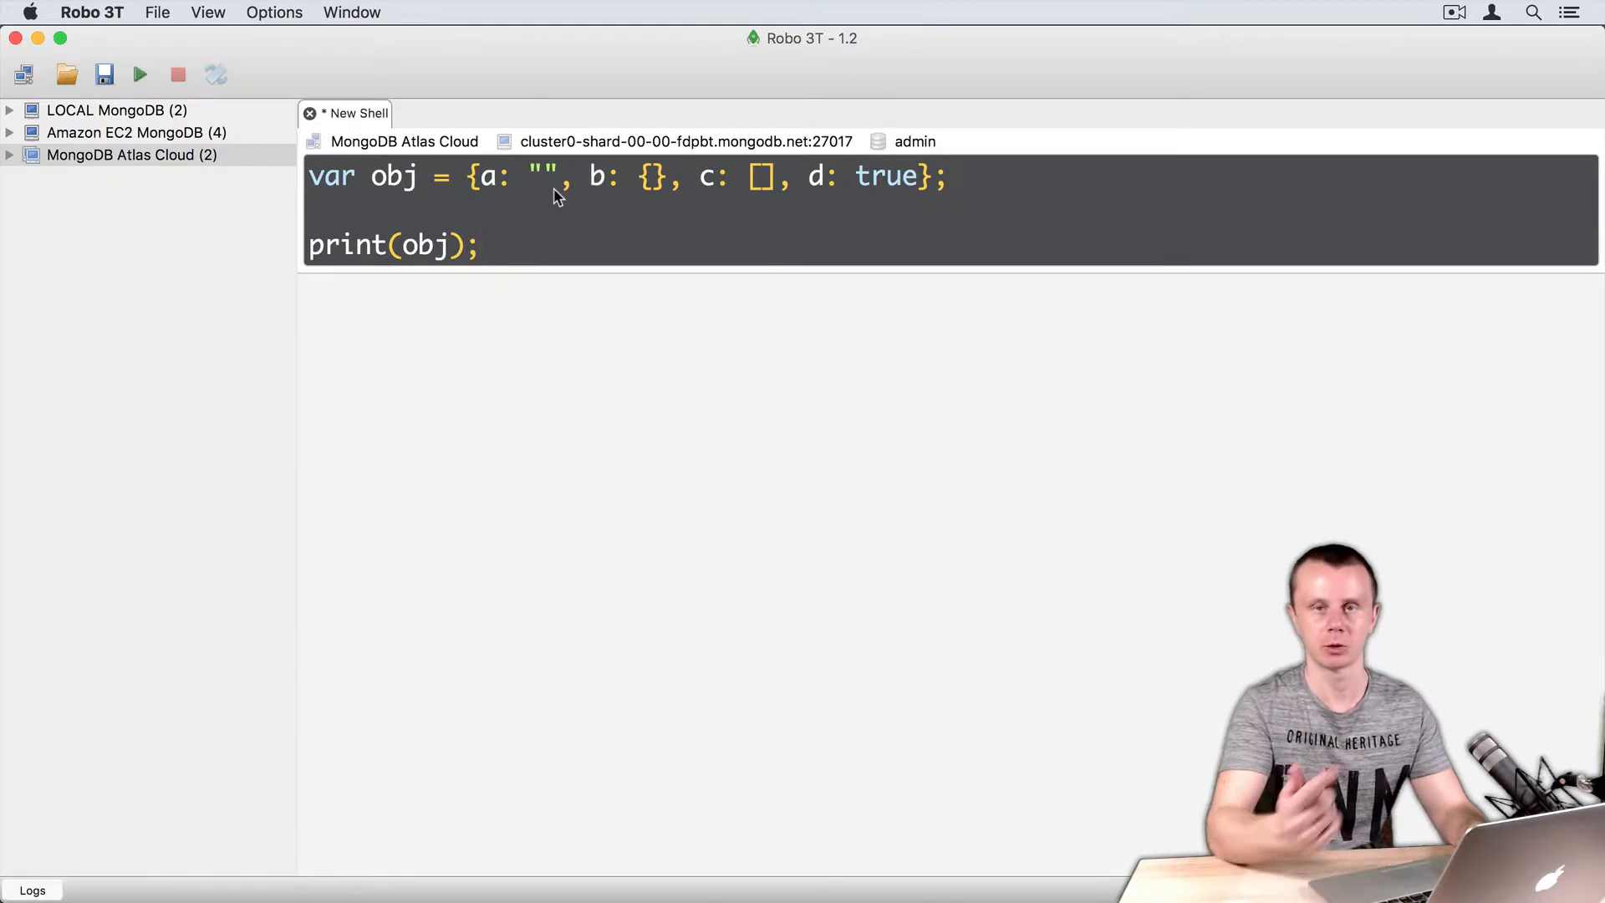
{"action": "left_click", "coordinate": [139, 74]}
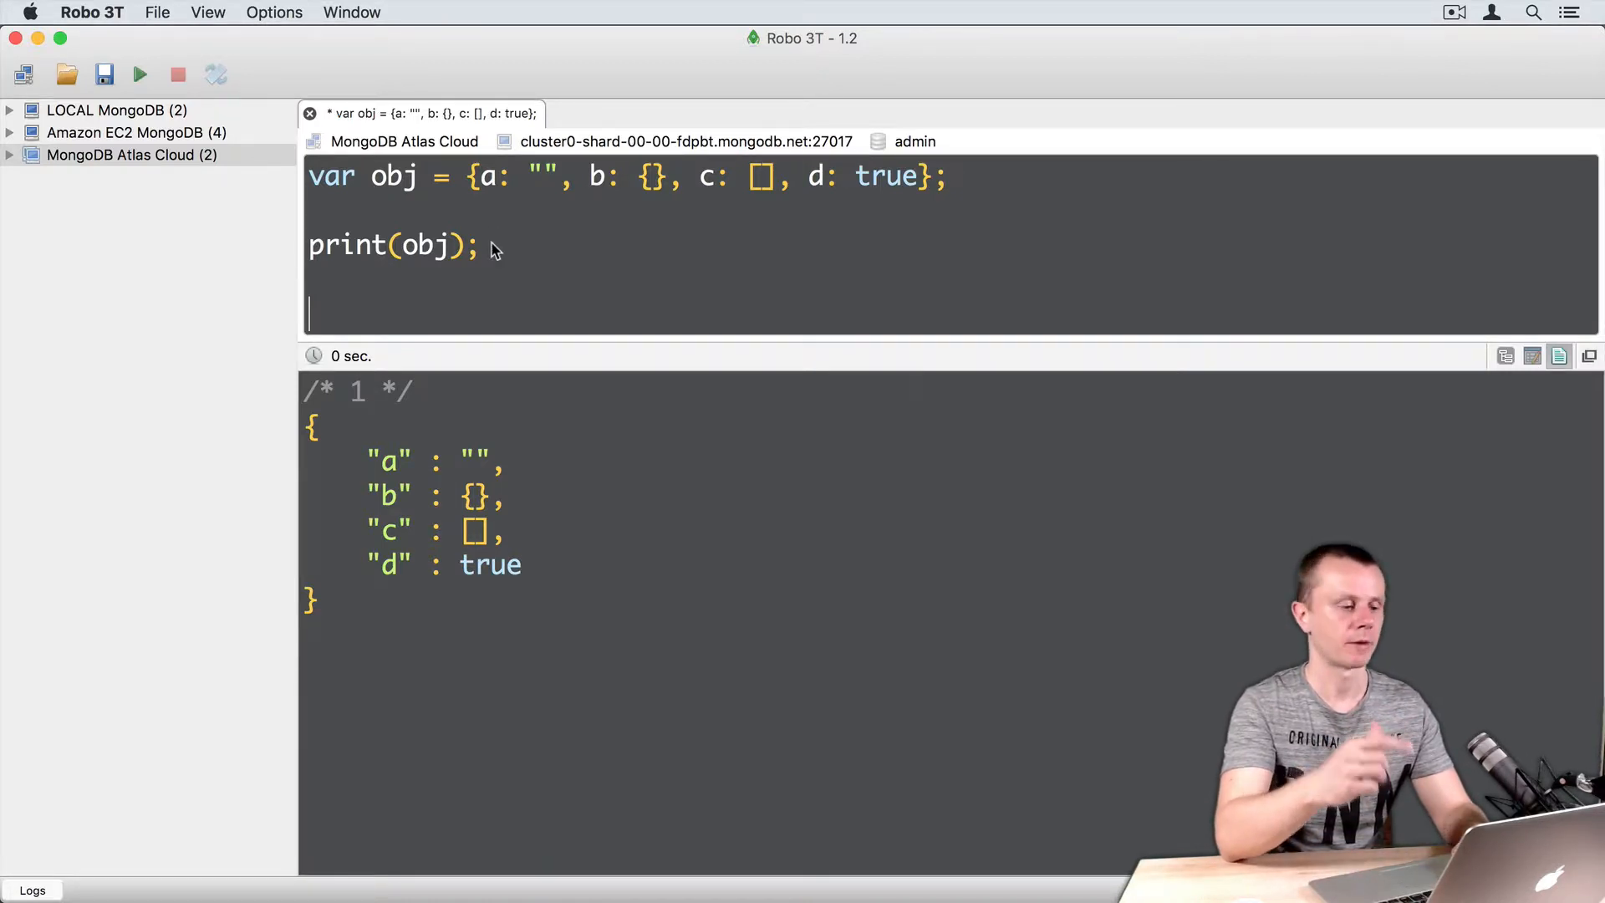
- Run typeof obj.a; and confirm the result is "string"
{"action": "type", "text": "typeof obj."}
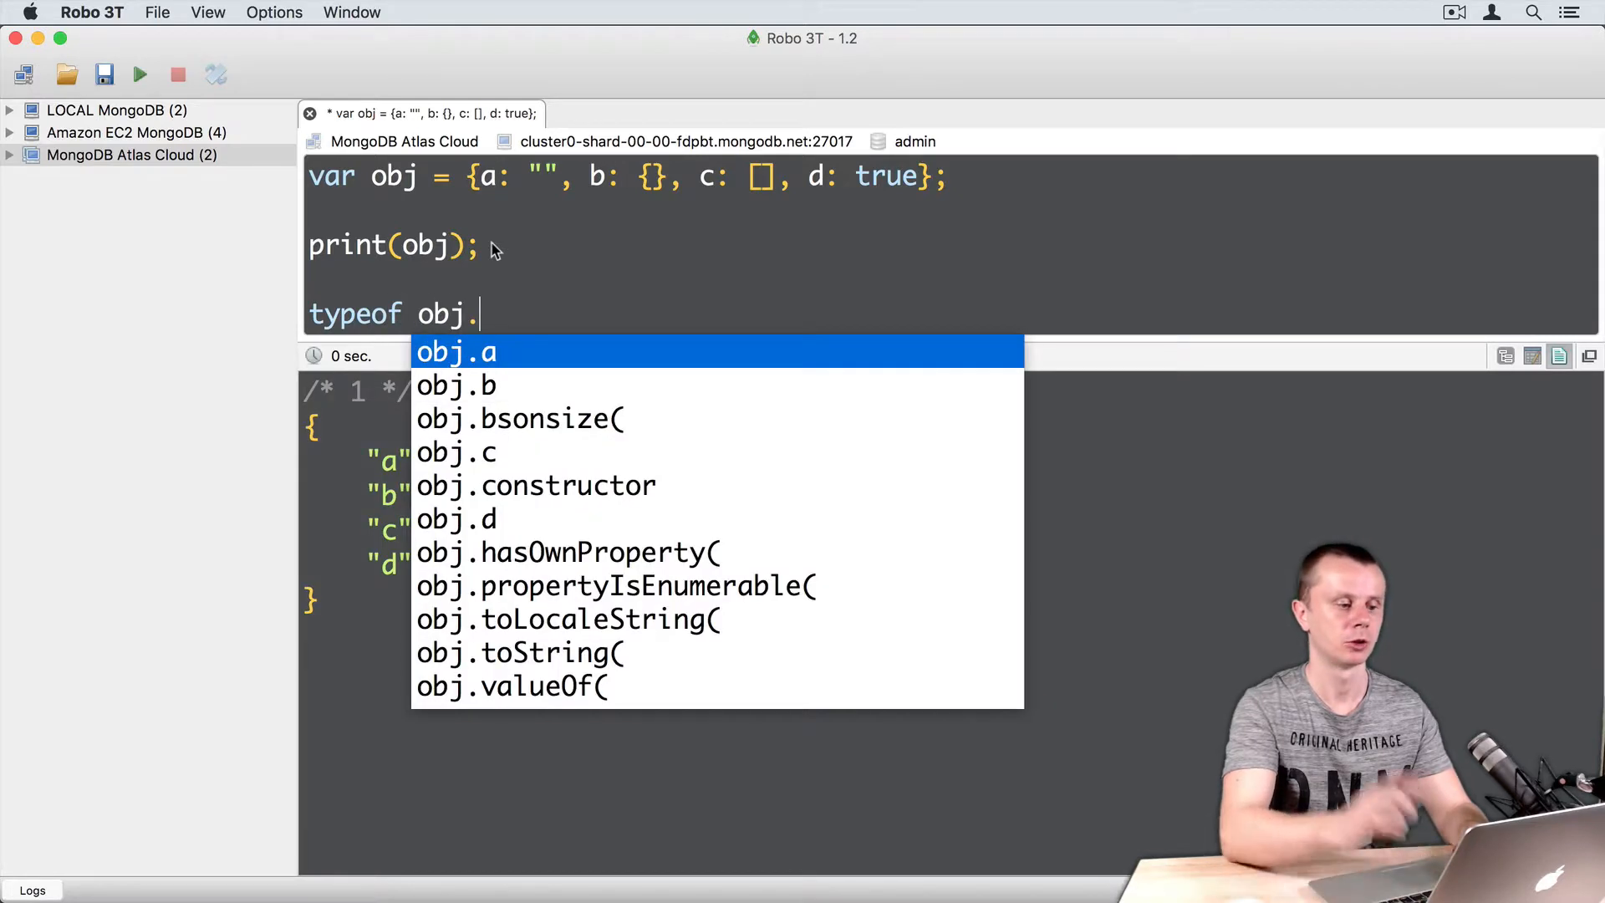
{"action": "type", "text": "a;"}
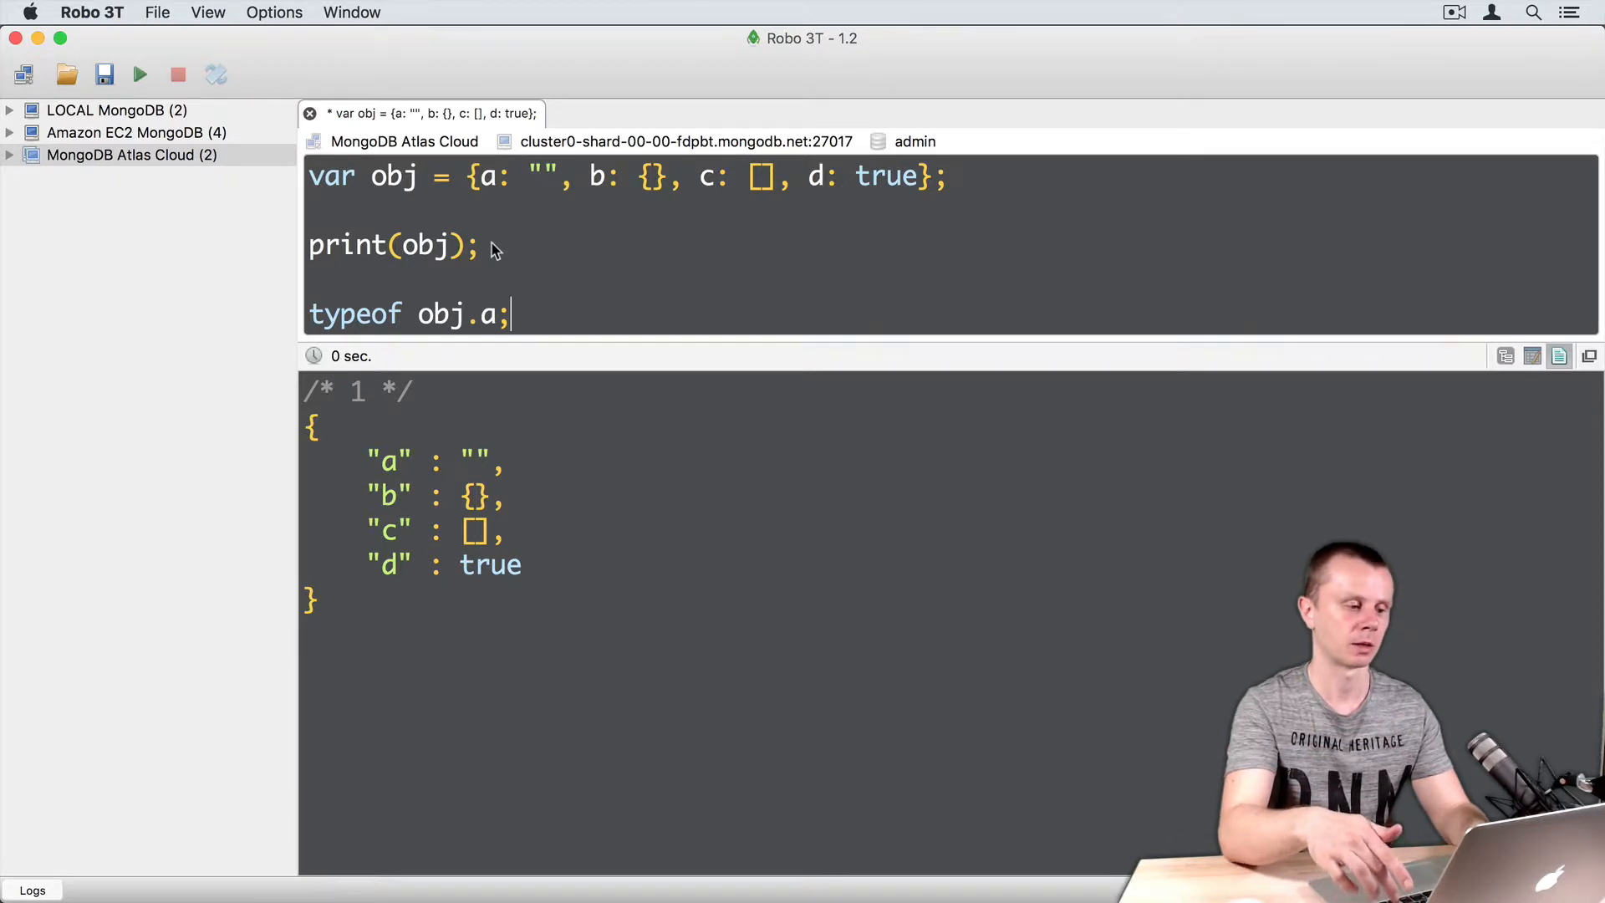
{"action": "left_click", "coordinate": [140, 73]}
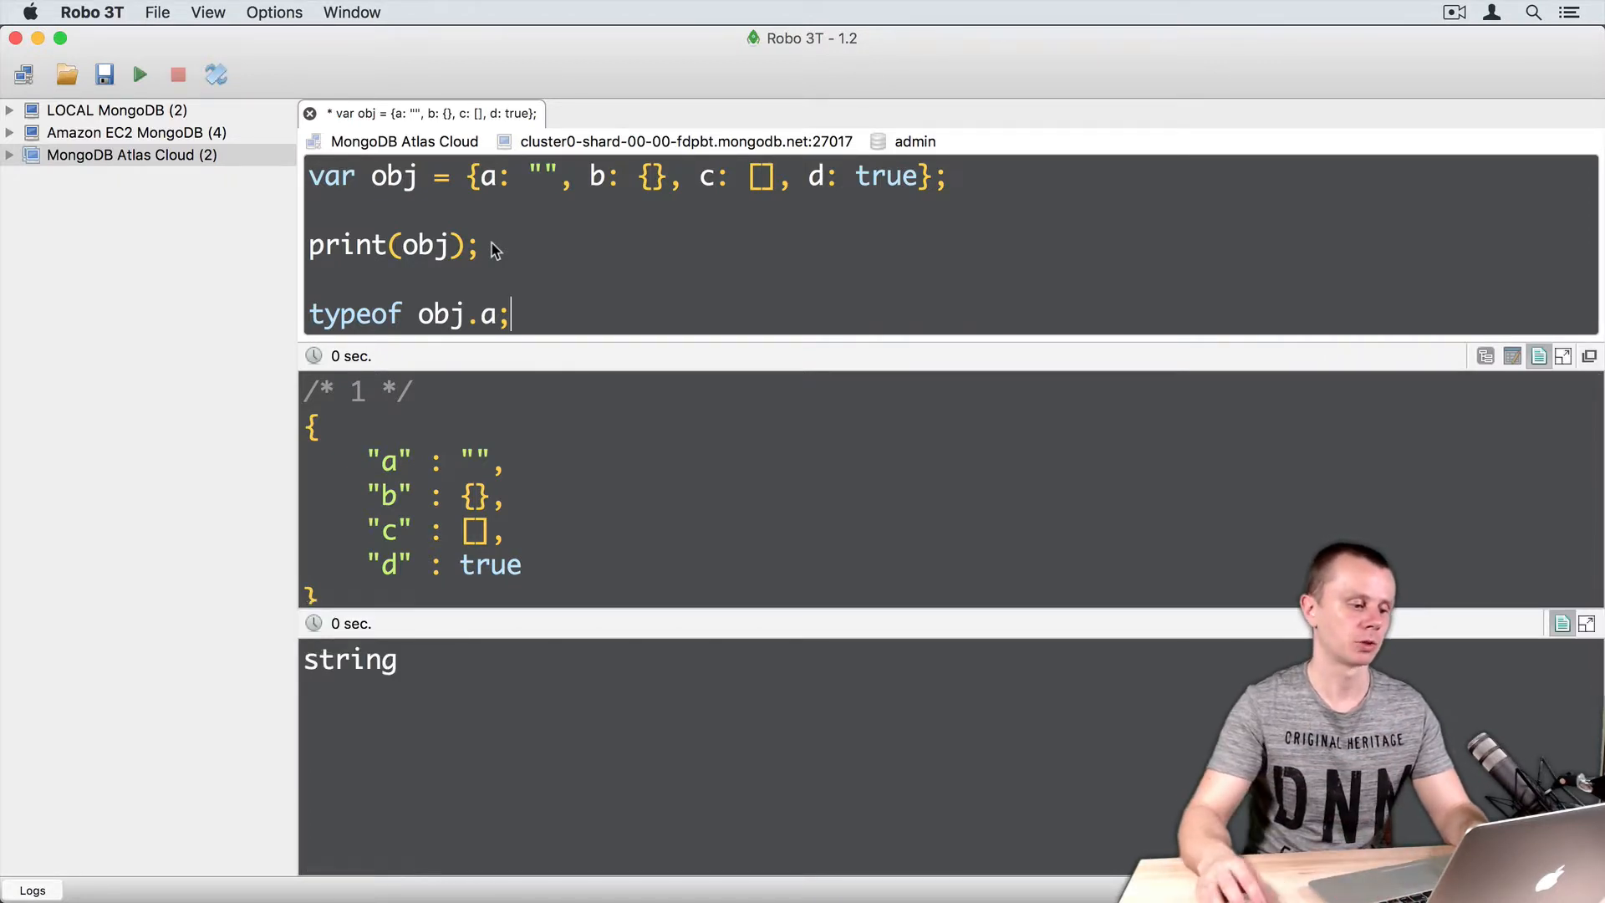
{"action": "double_click", "coordinate": [350, 659]}
{"action": "type", "text": "d"}
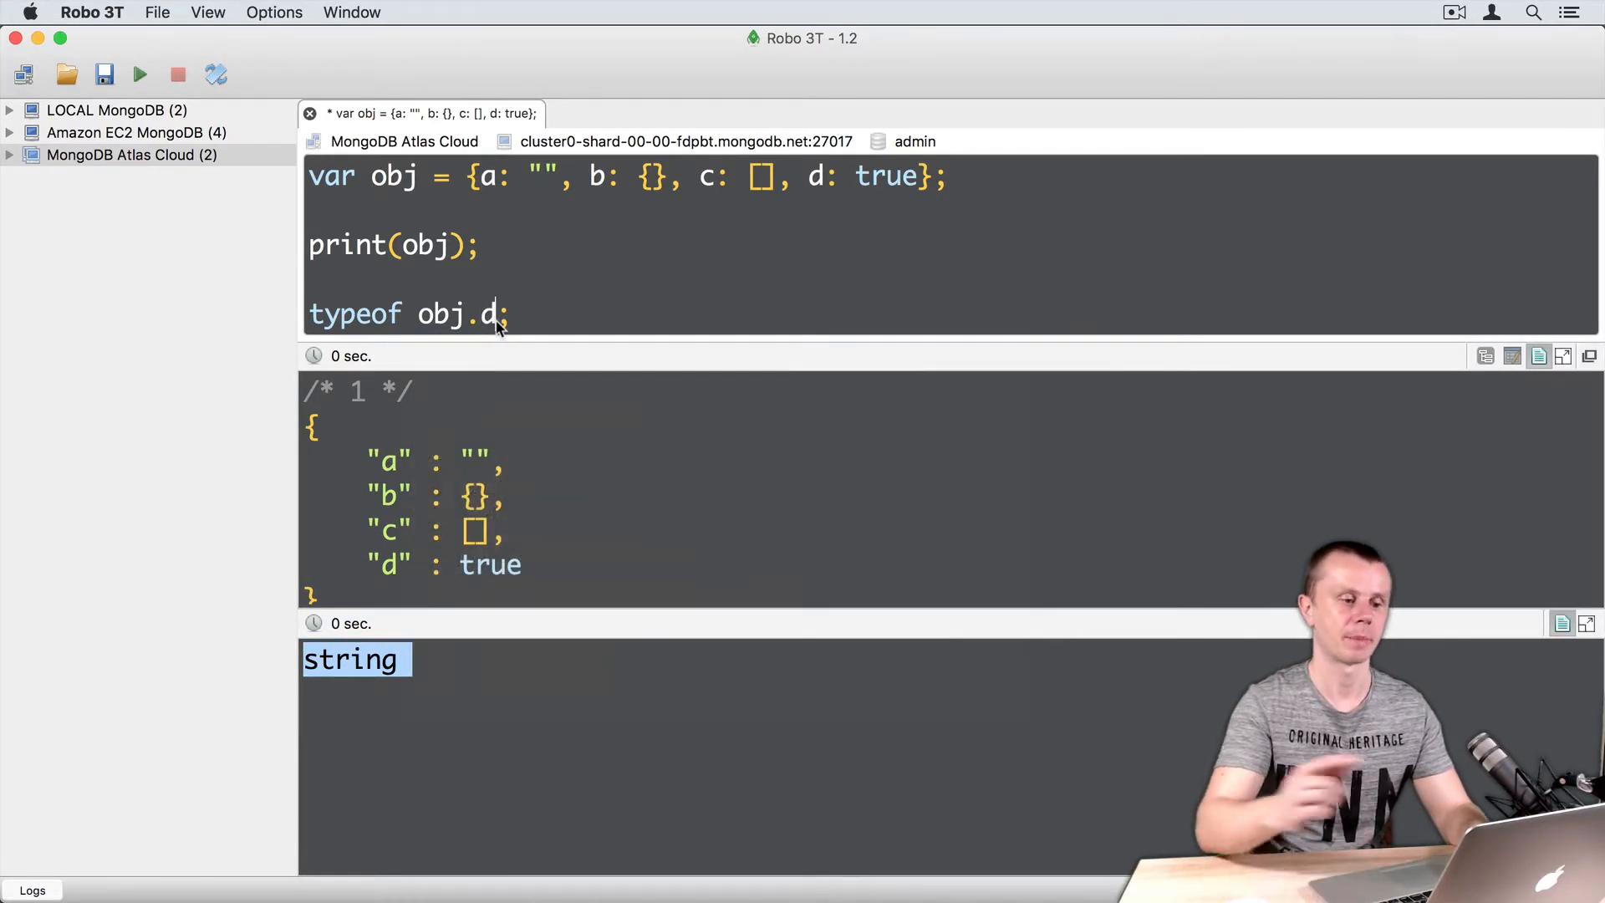
{"action": "mouse_move", "coordinate": [858, 227]}
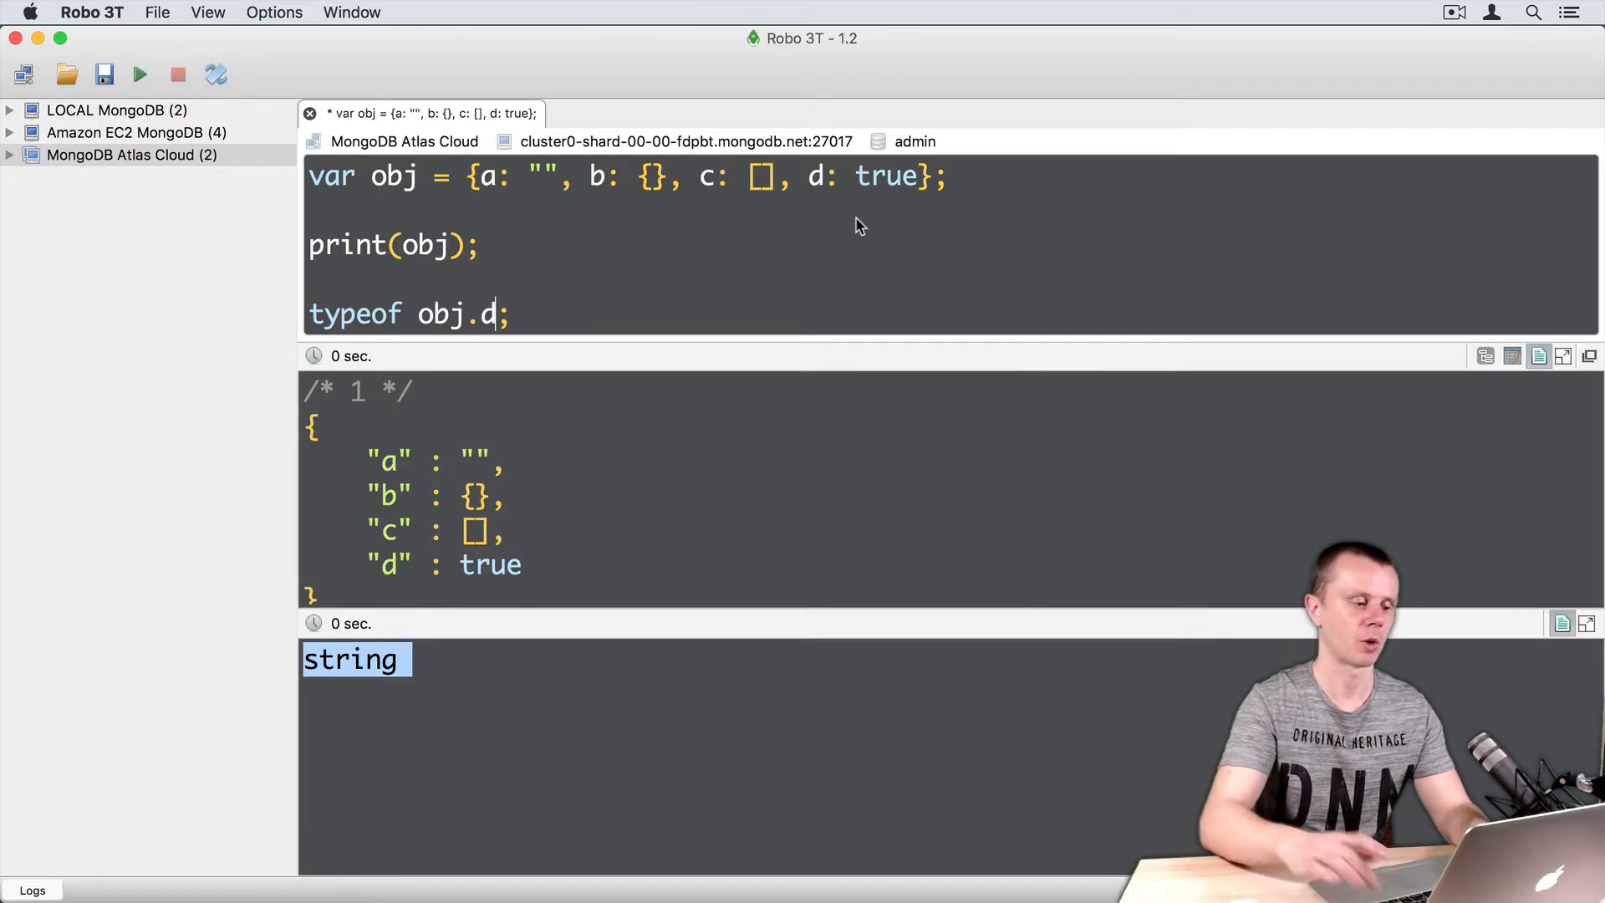
- Check typeof obj.d (boolean) and obj.b (object), then change the property to c
{"action": "left_click", "coordinate": [140, 73]}
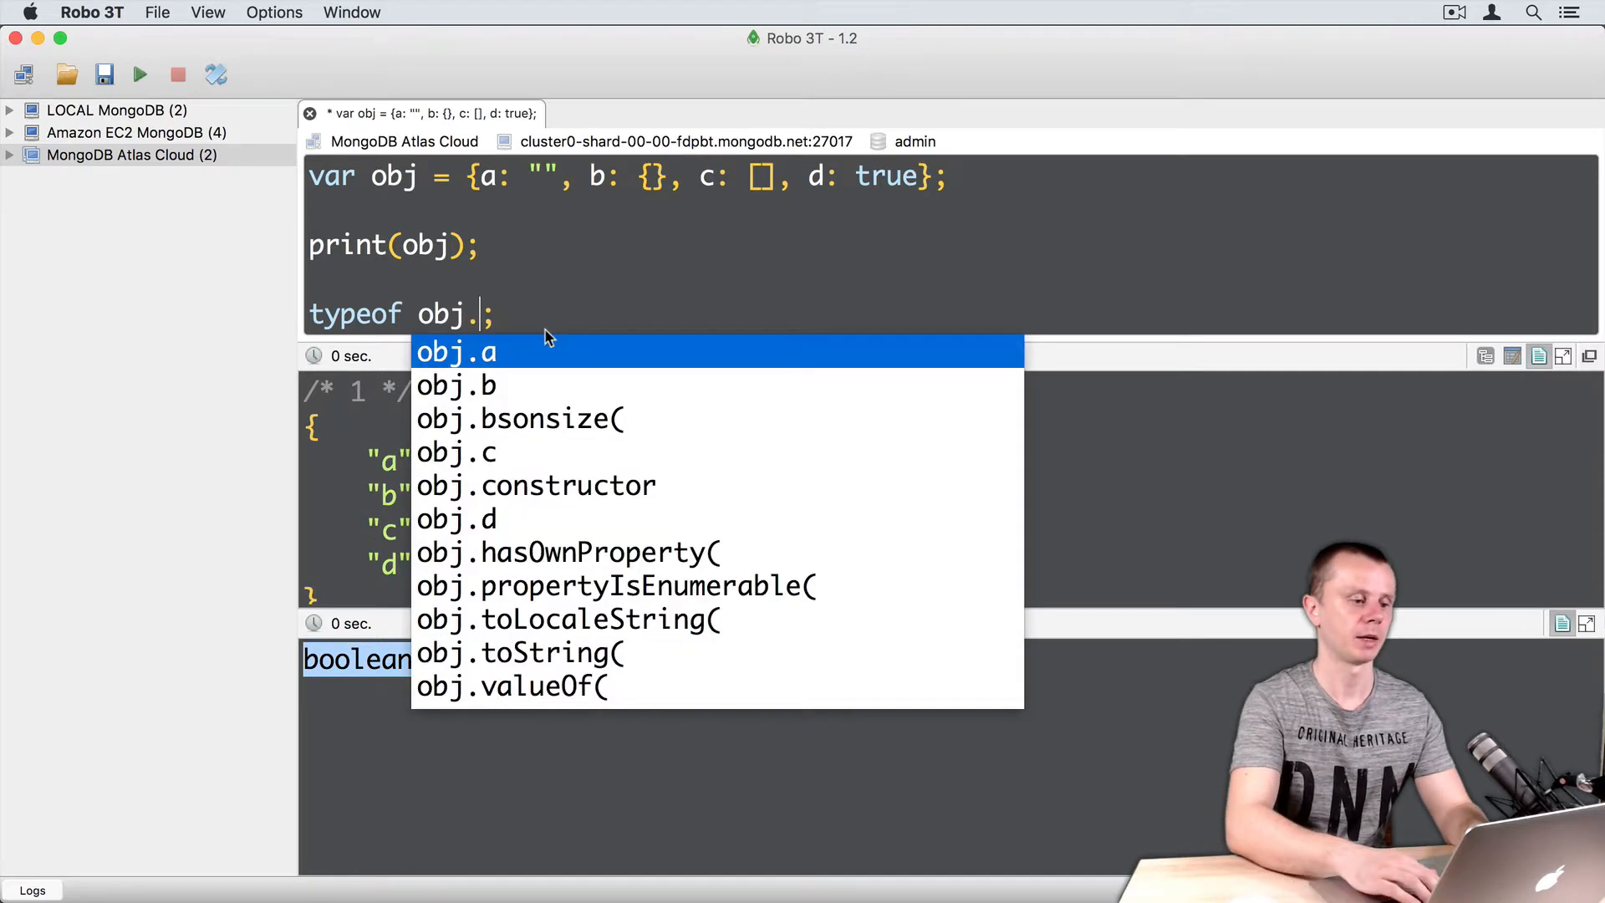
{"action": "type", "text": "b"}
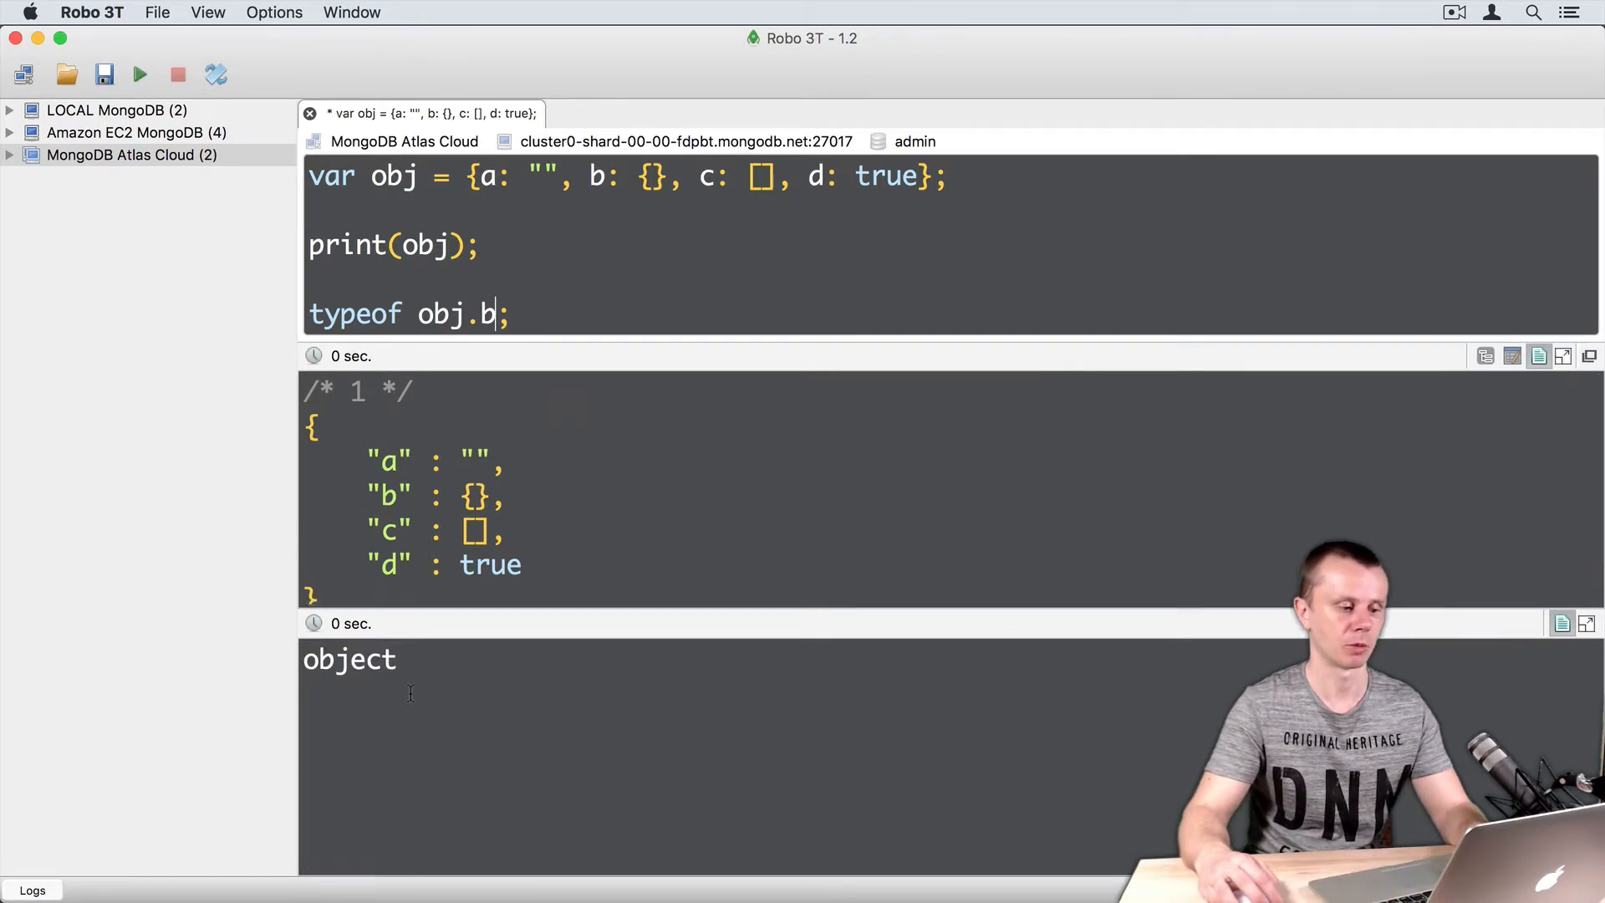
{"action": "double_click", "coordinate": [349, 658]}
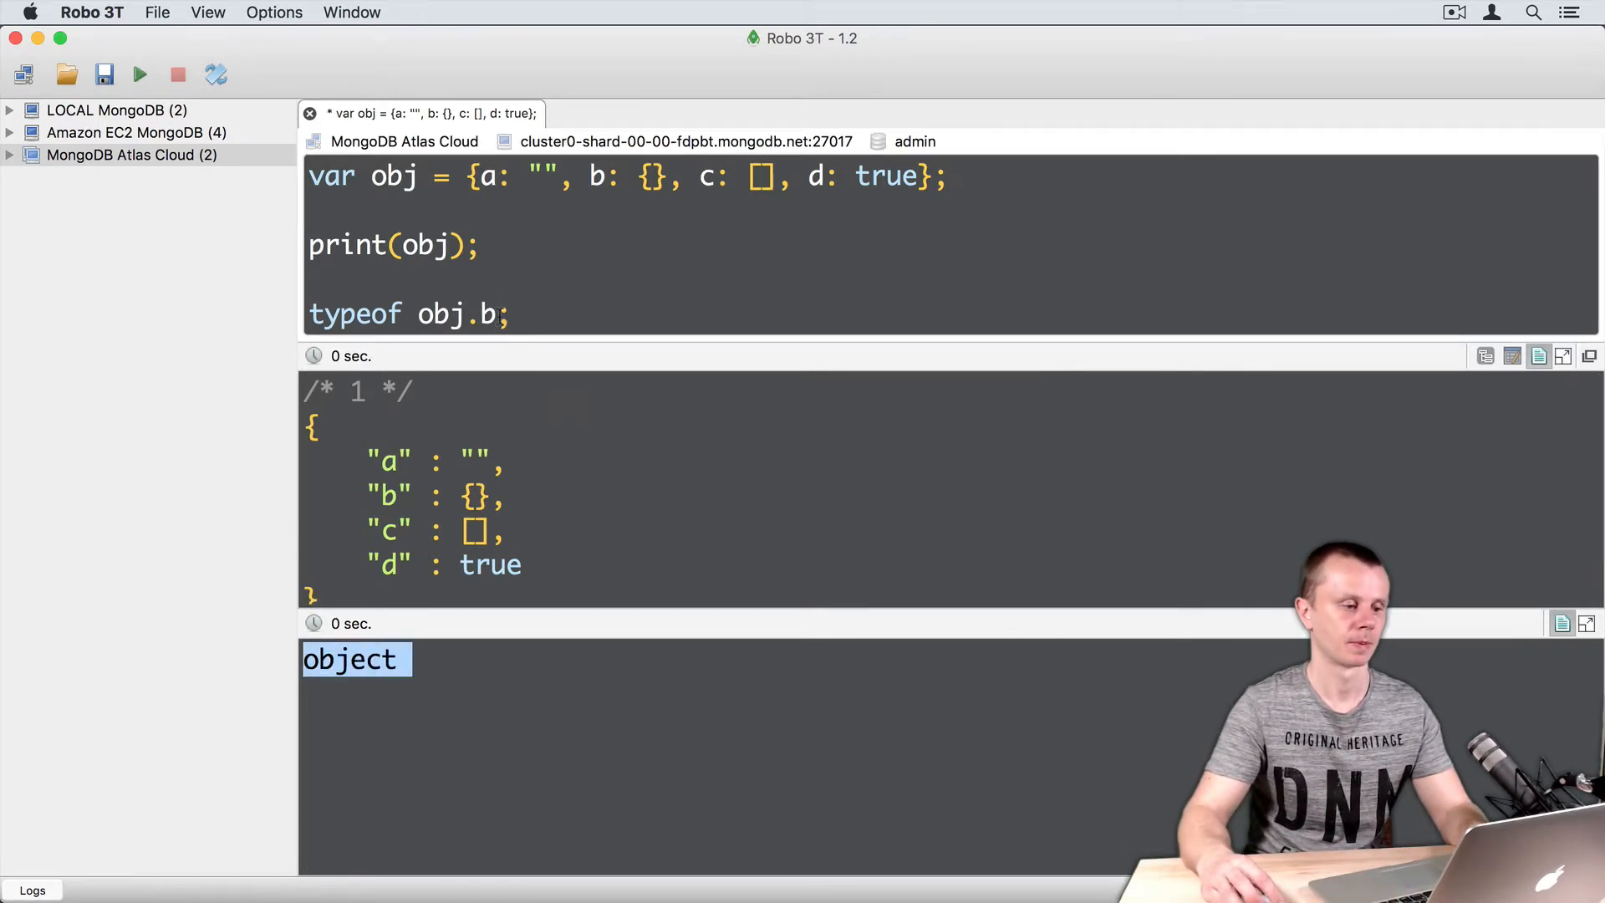
{"action": "key", "text": "Backspace"}
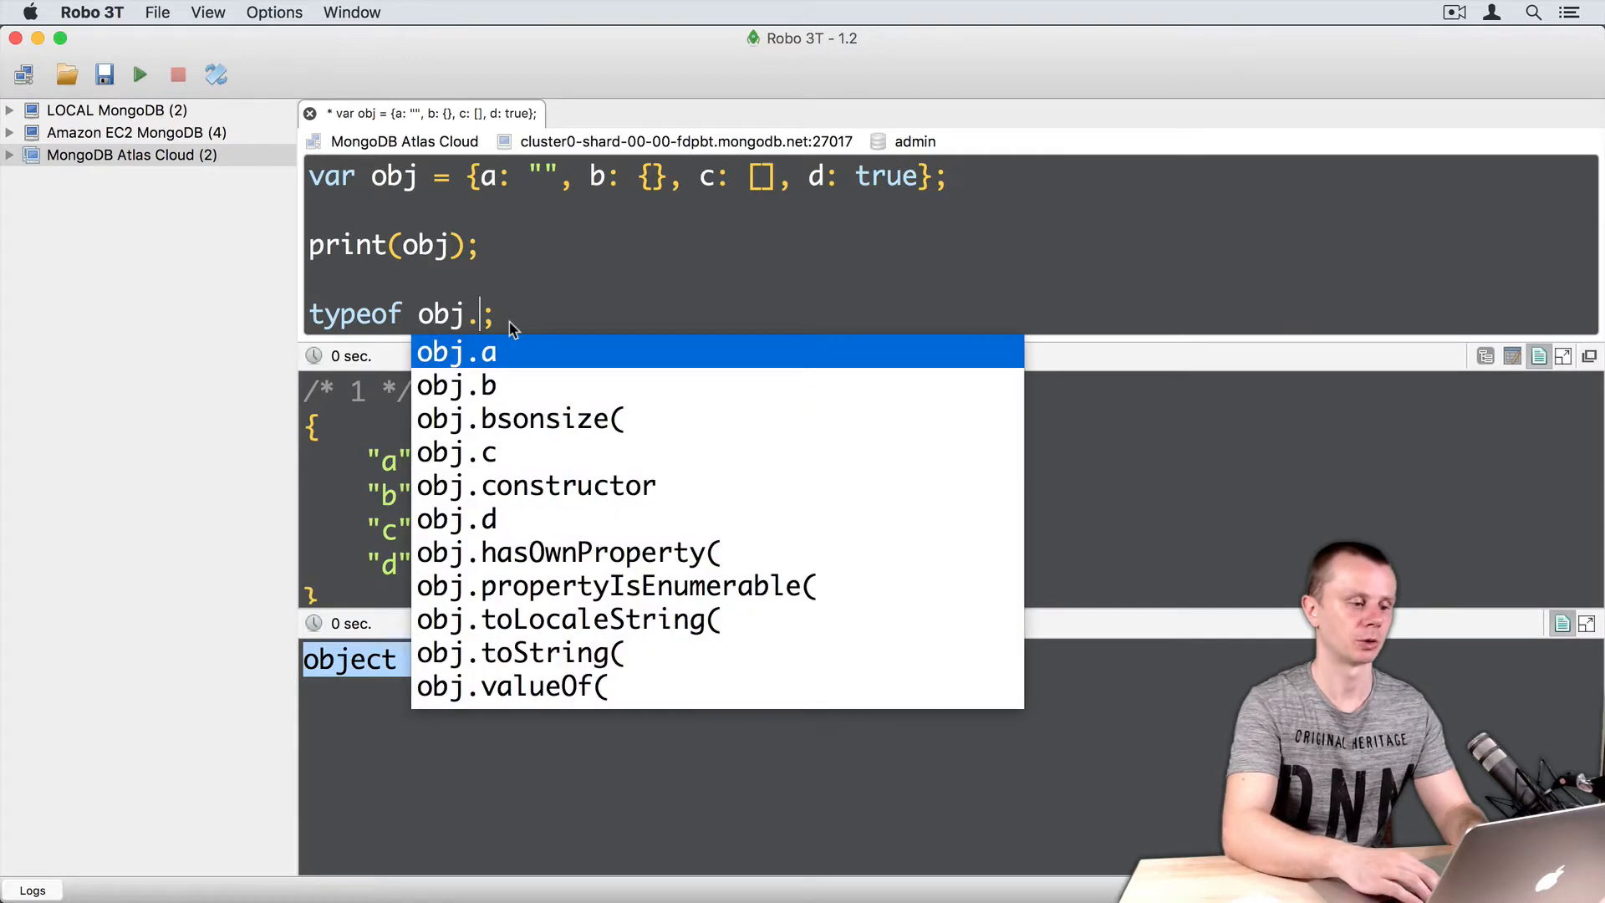
{"action": "type", "text": "c"}
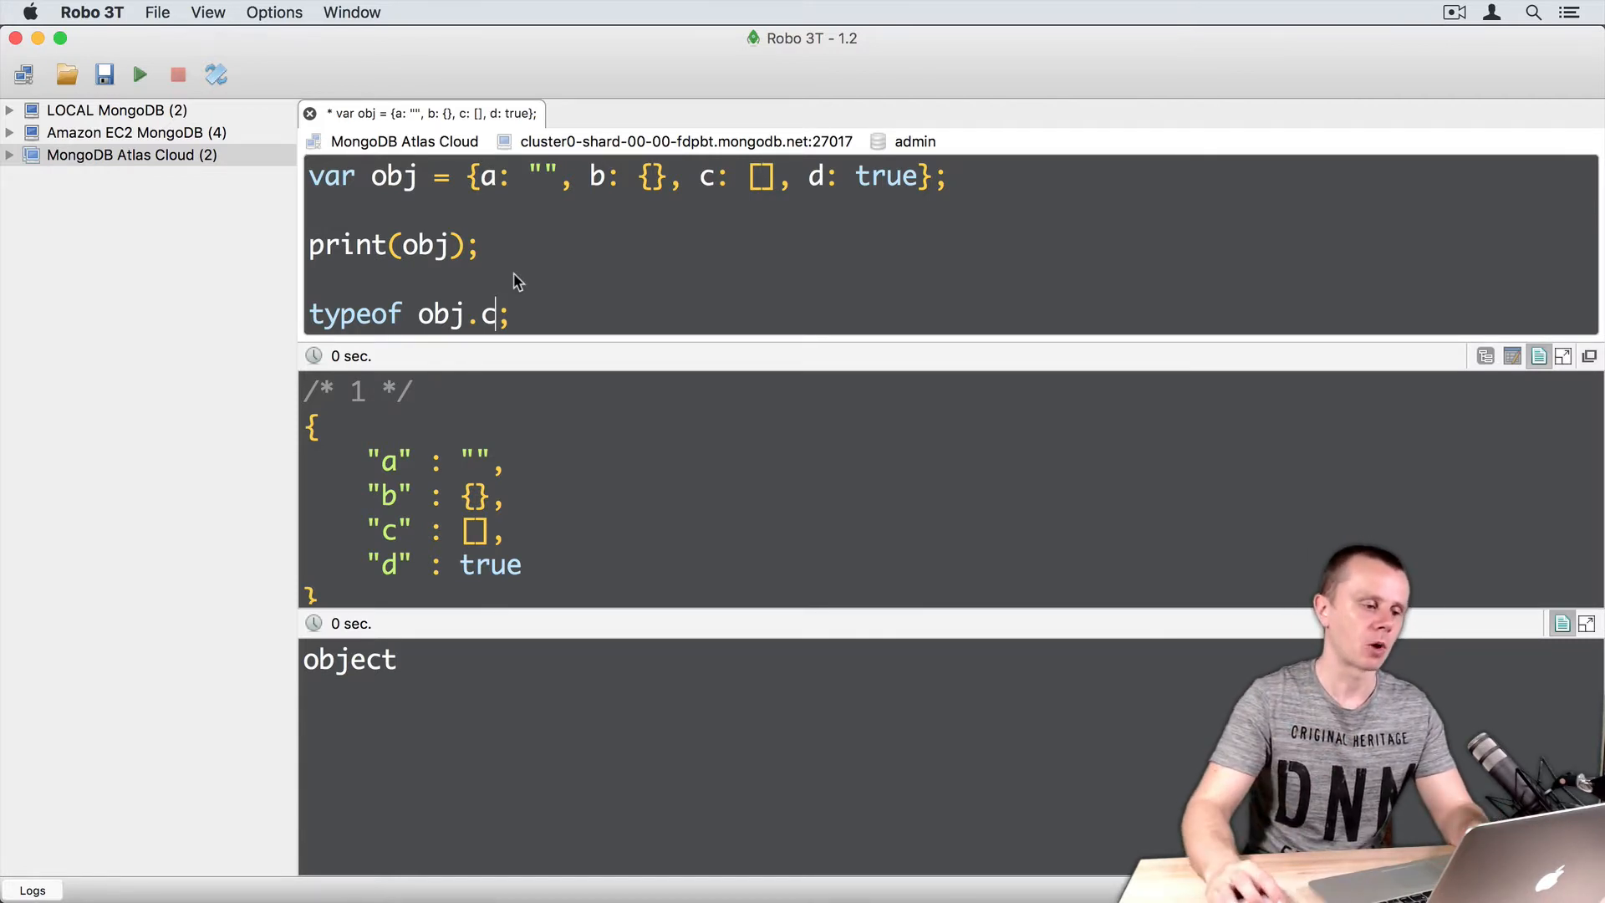
{"action": "triple_click", "coordinate": [407, 313]}
{"action": "type", "text": "obj.c"}
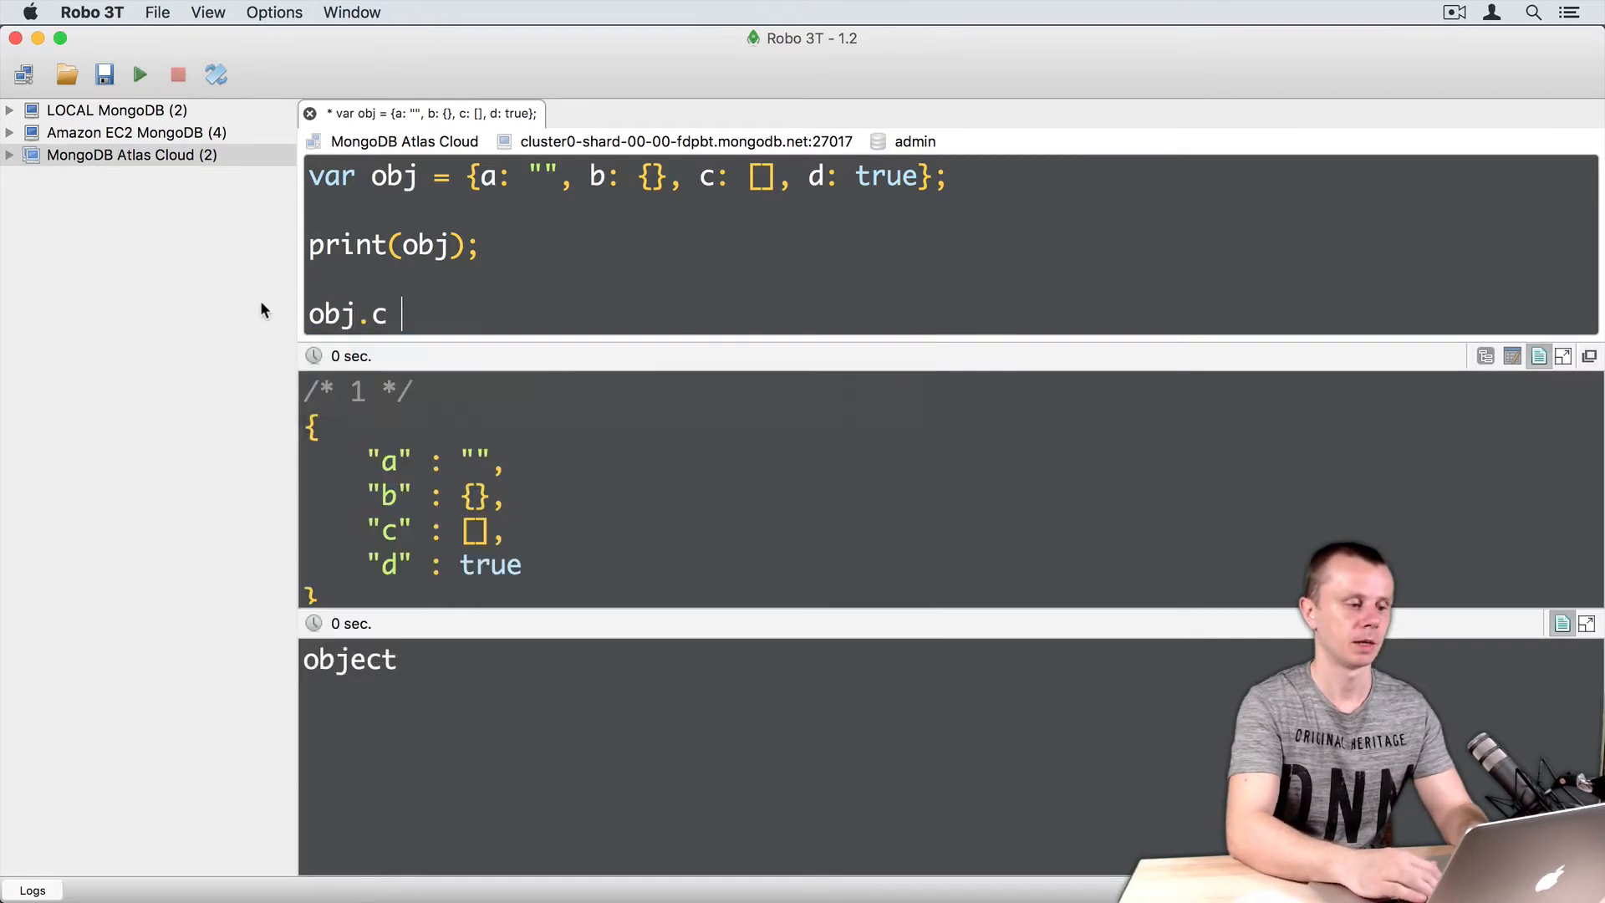
- Replace the typeof line with obj.c instanceof Array;
{"action": "type", "text": "instanceof Array"}
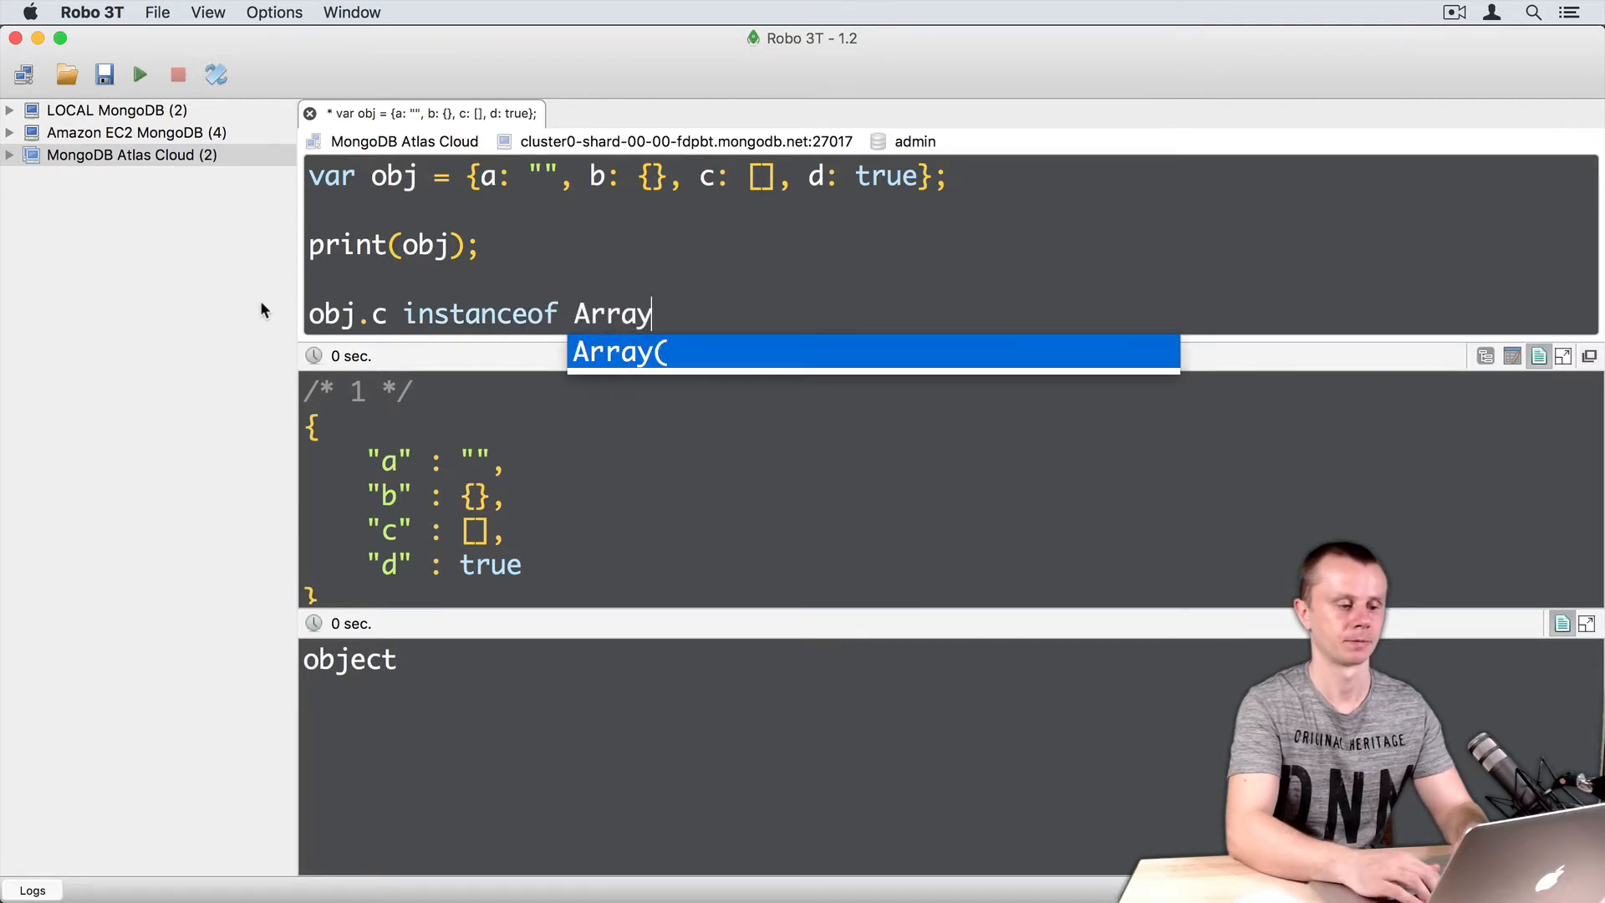
{"action": "type", "text": ";"}
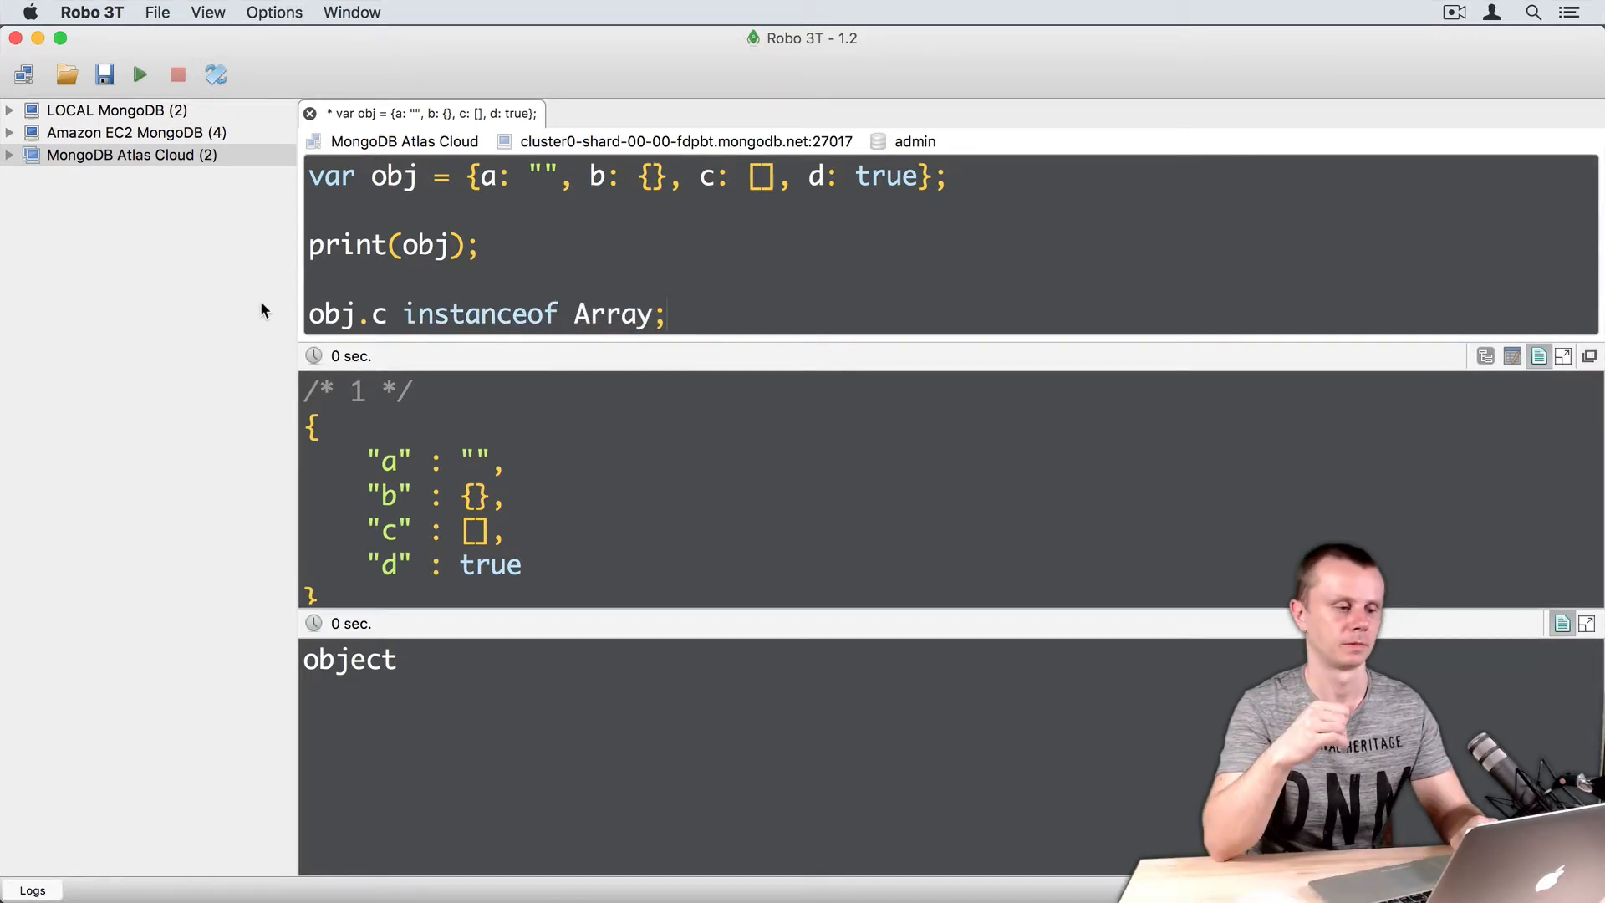